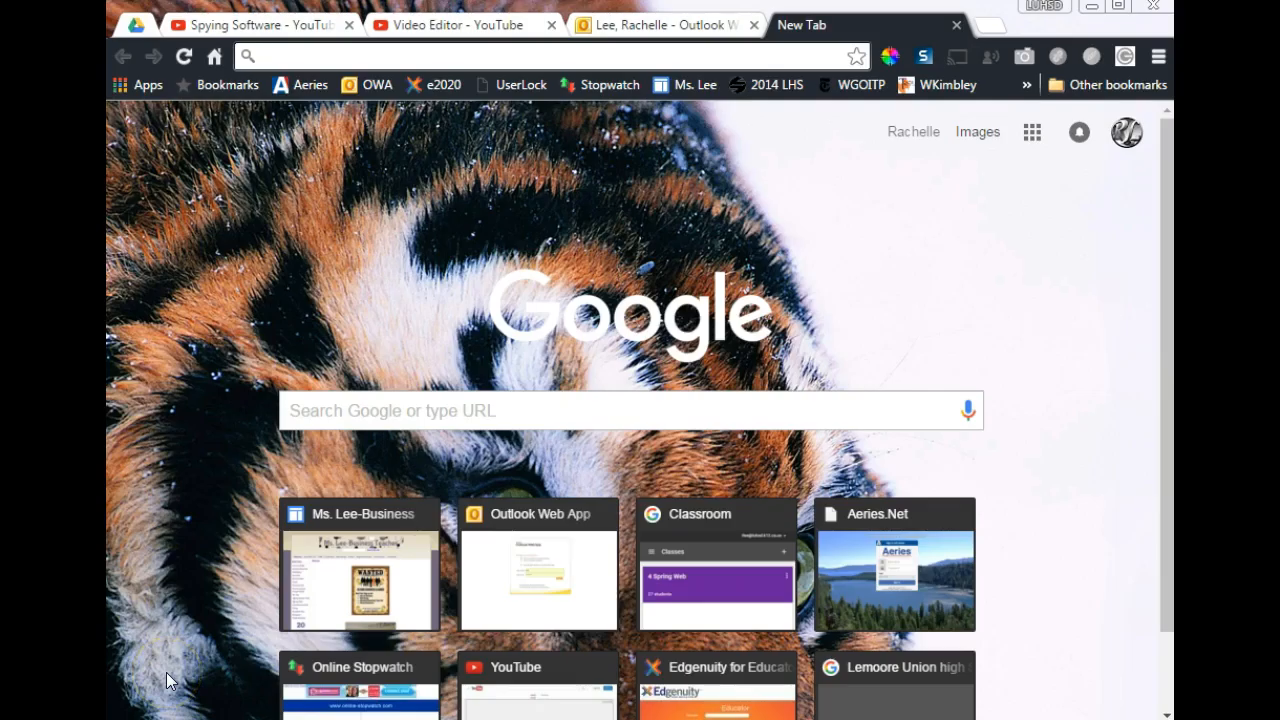
mouse_move(1040, 185)
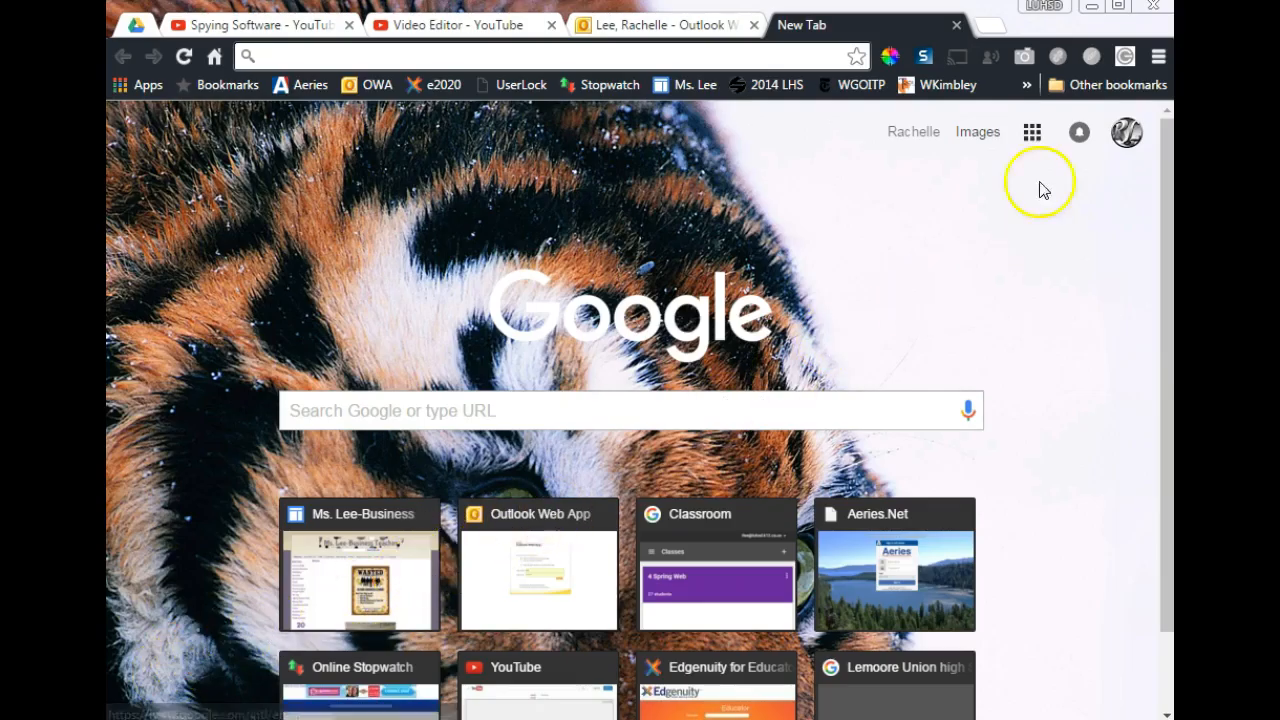
mouse_move(1040, 10)
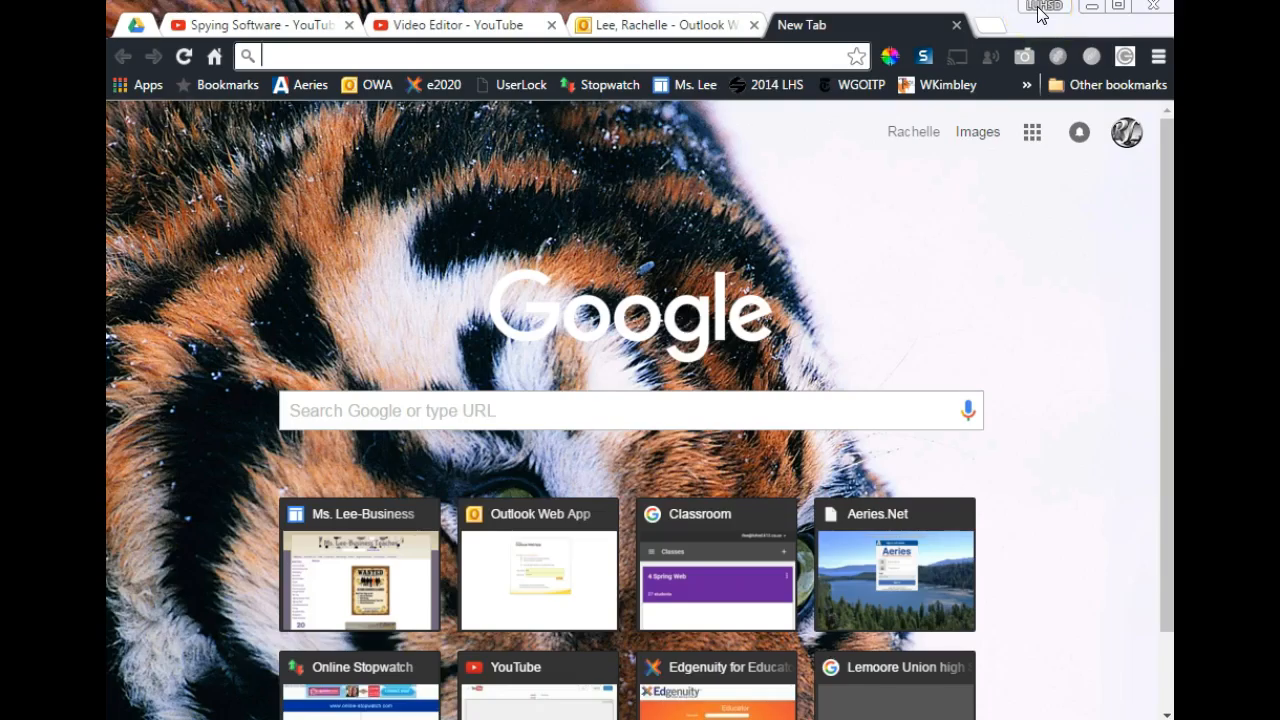
mouse_move(1035, 28)
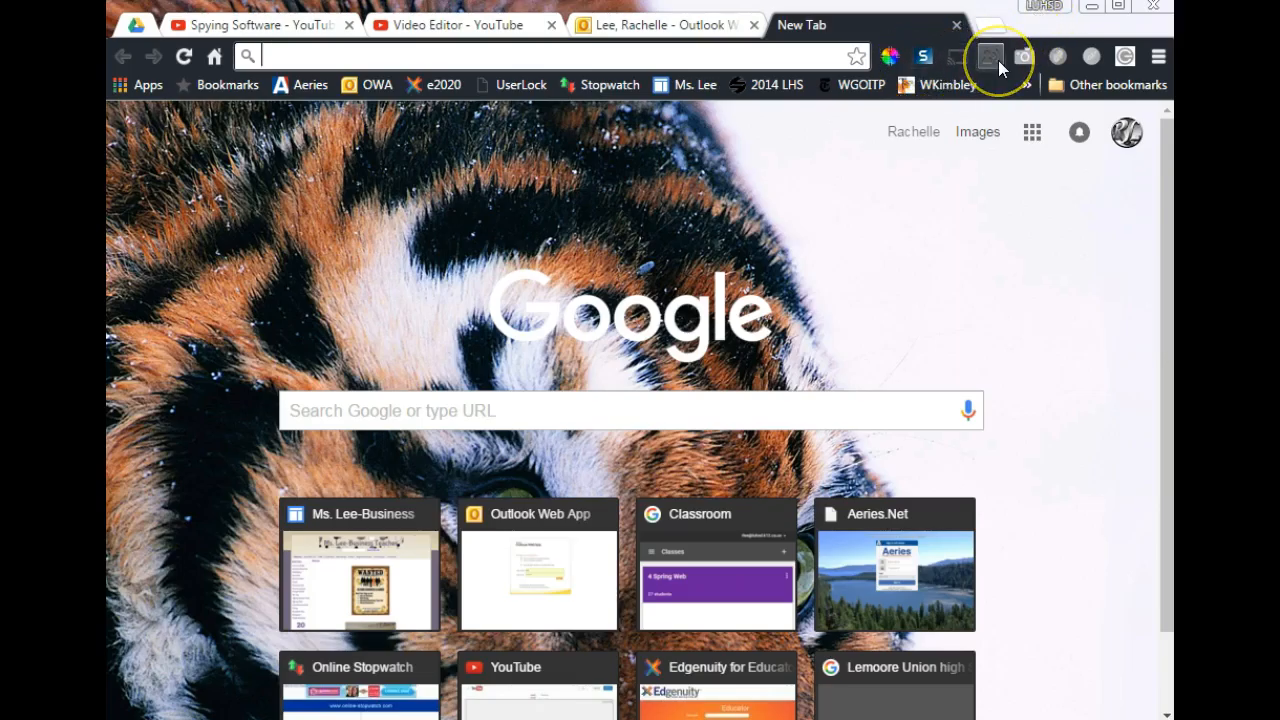
- Launch Classroom Orchestrator from the Lightspeed Broadcasting extension and focus the Lemoore High School username field
left_click(990, 56)
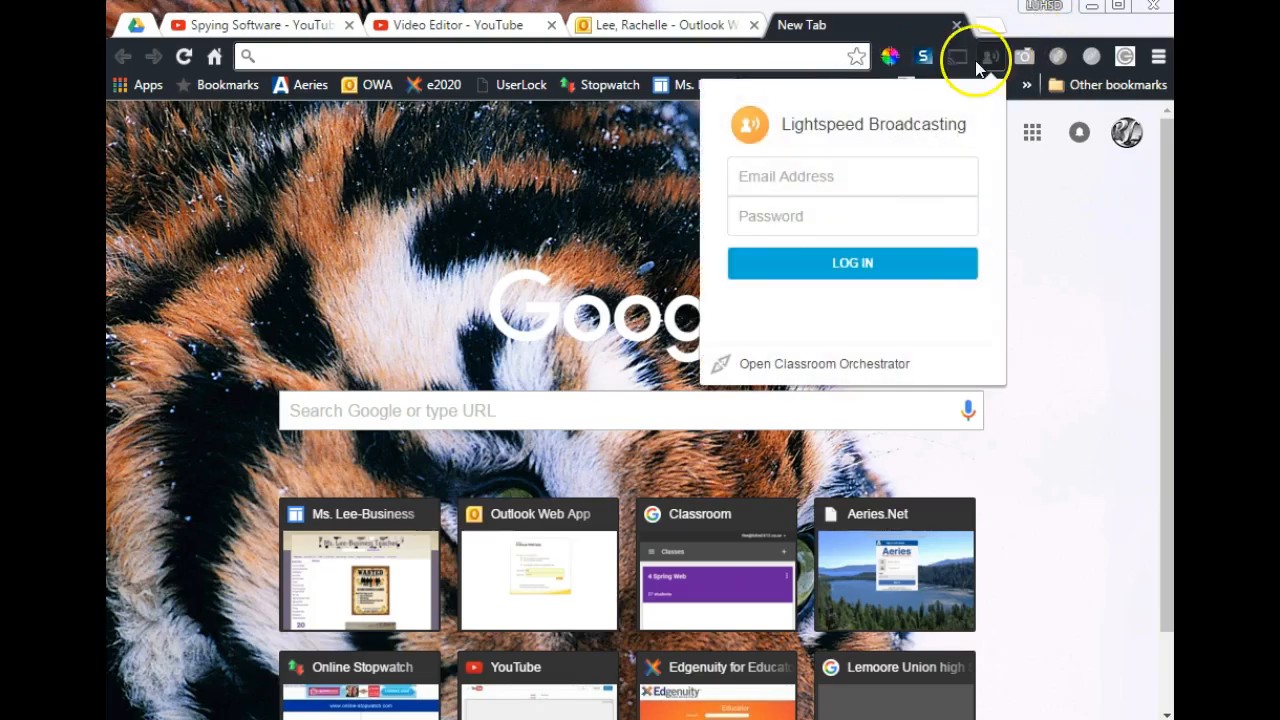
mouse_move(775, 372)
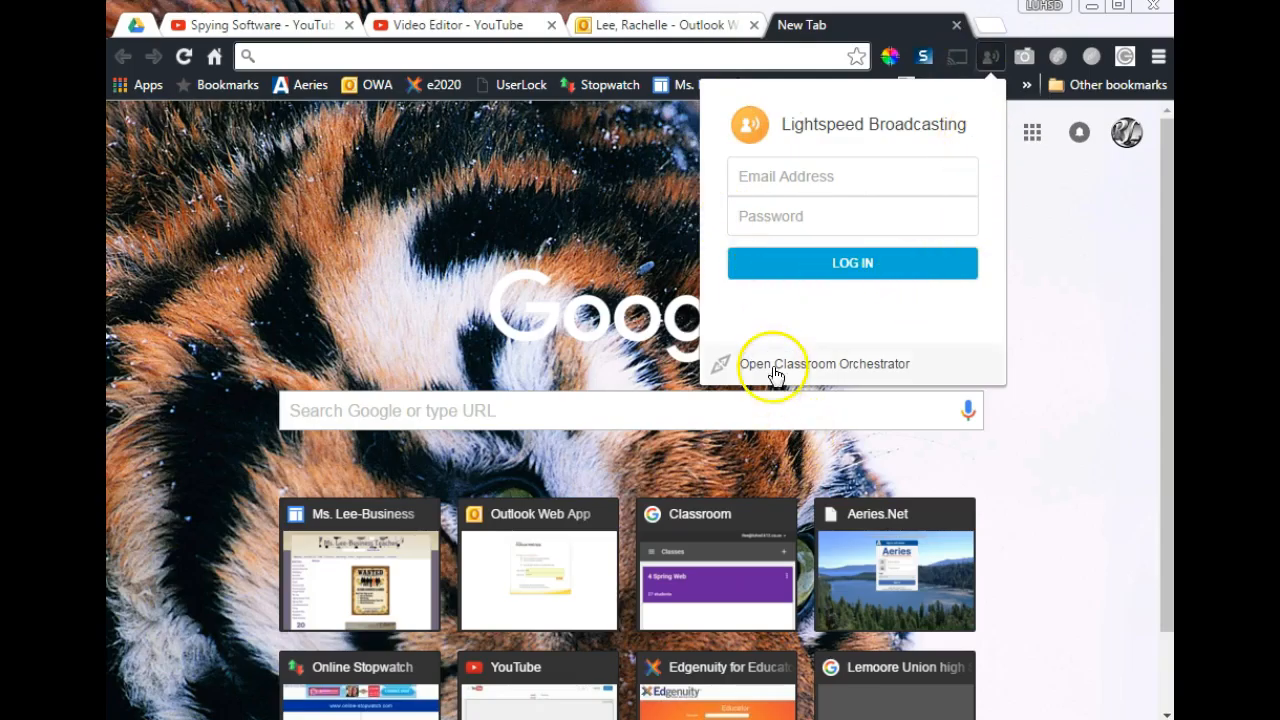
left_click(825, 363)
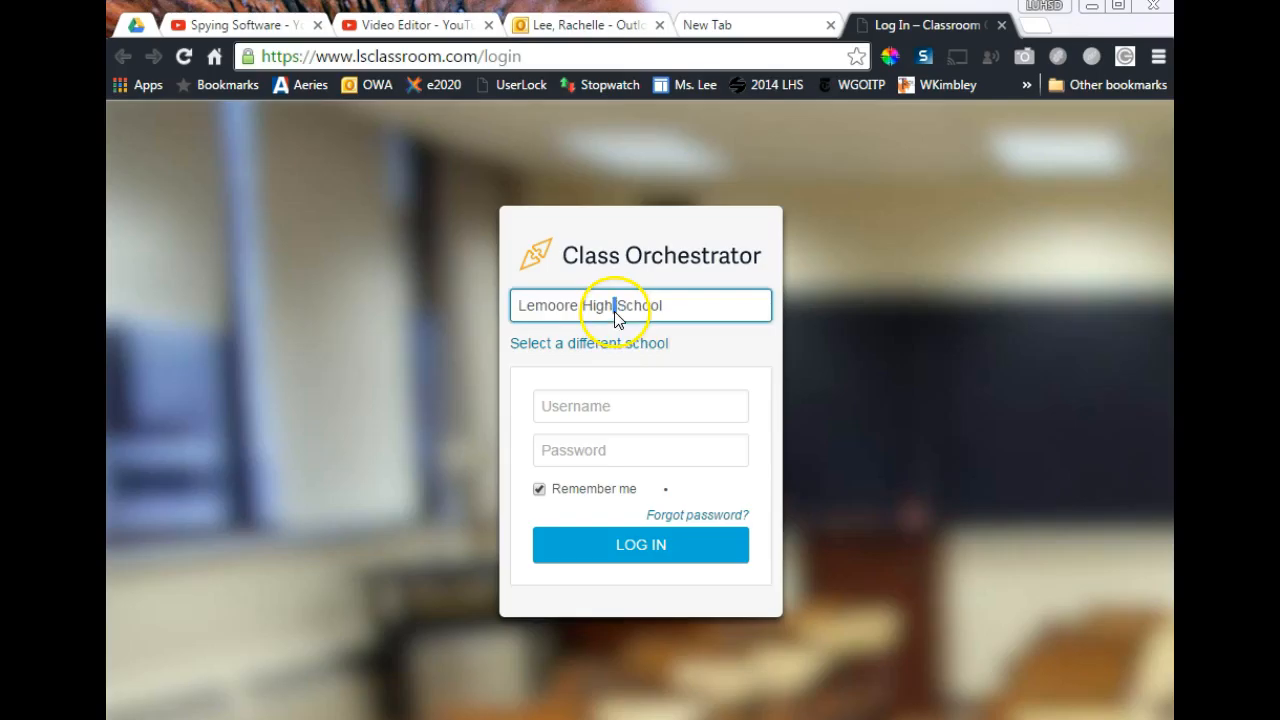
left_click(640, 406)
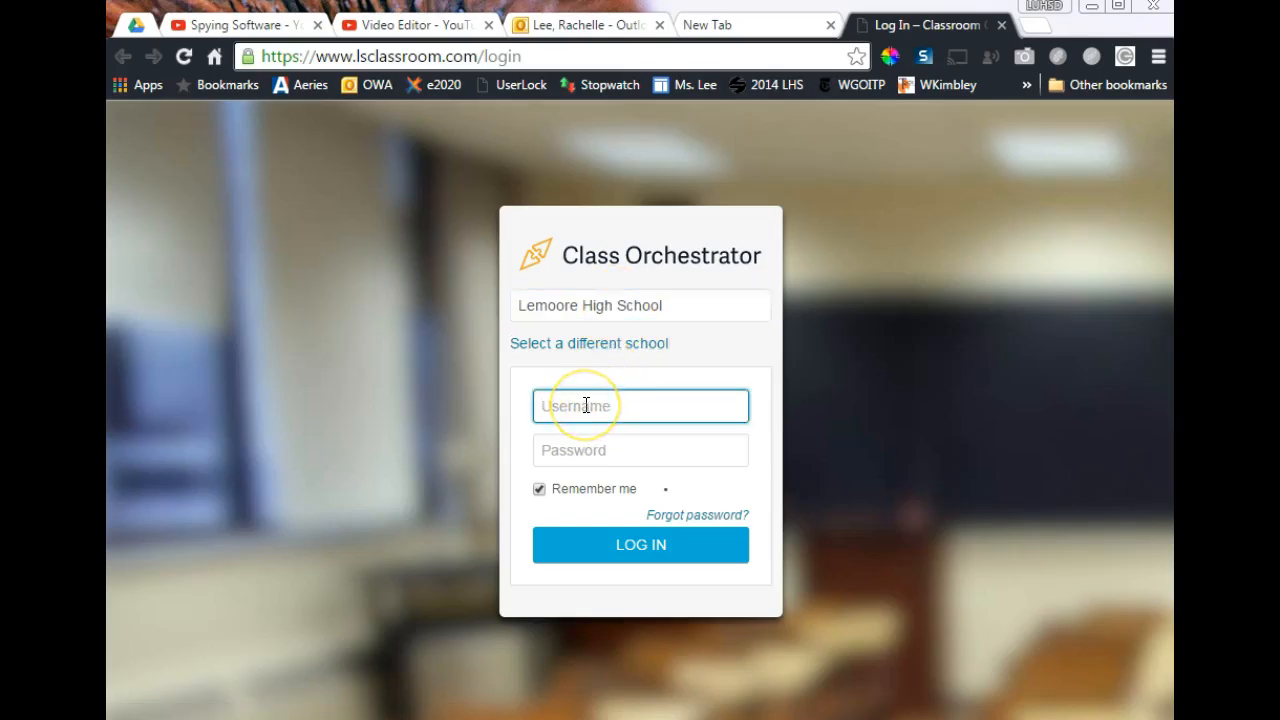
- Log in to the teacher account and scroll My Groups to the Period 4 card
left_click(640, 544)
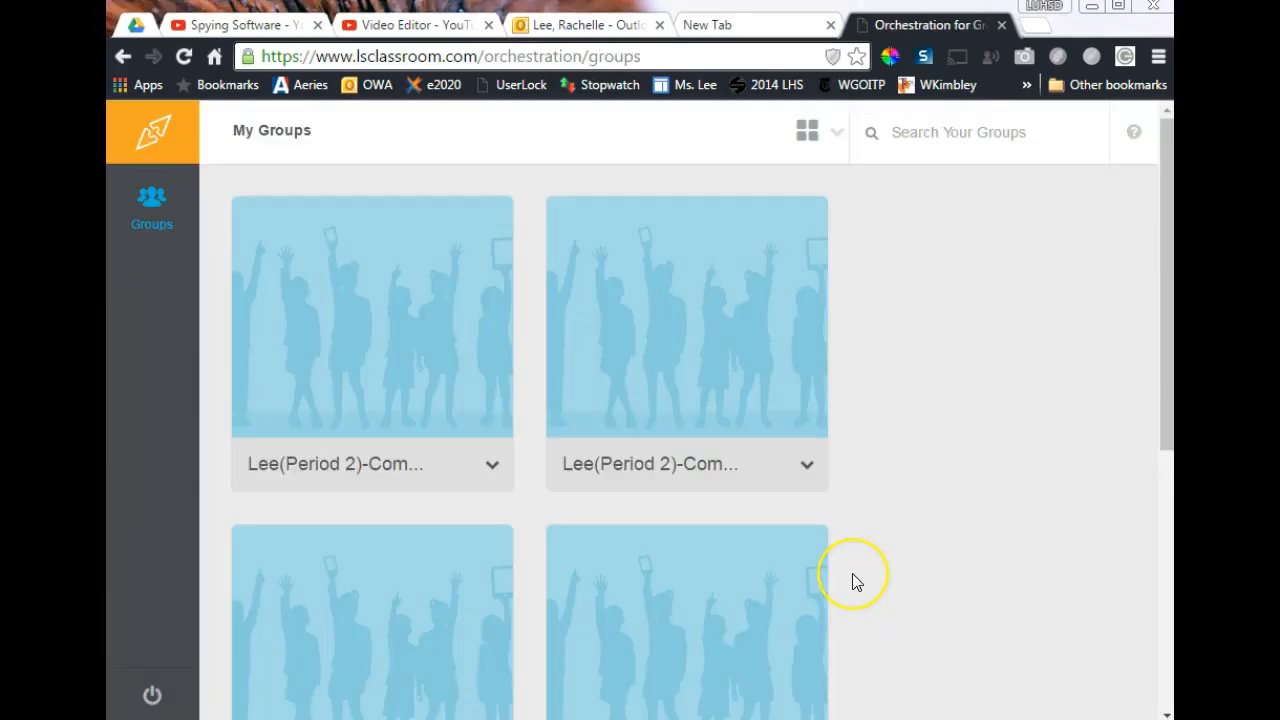
mouse_move(857, 582)
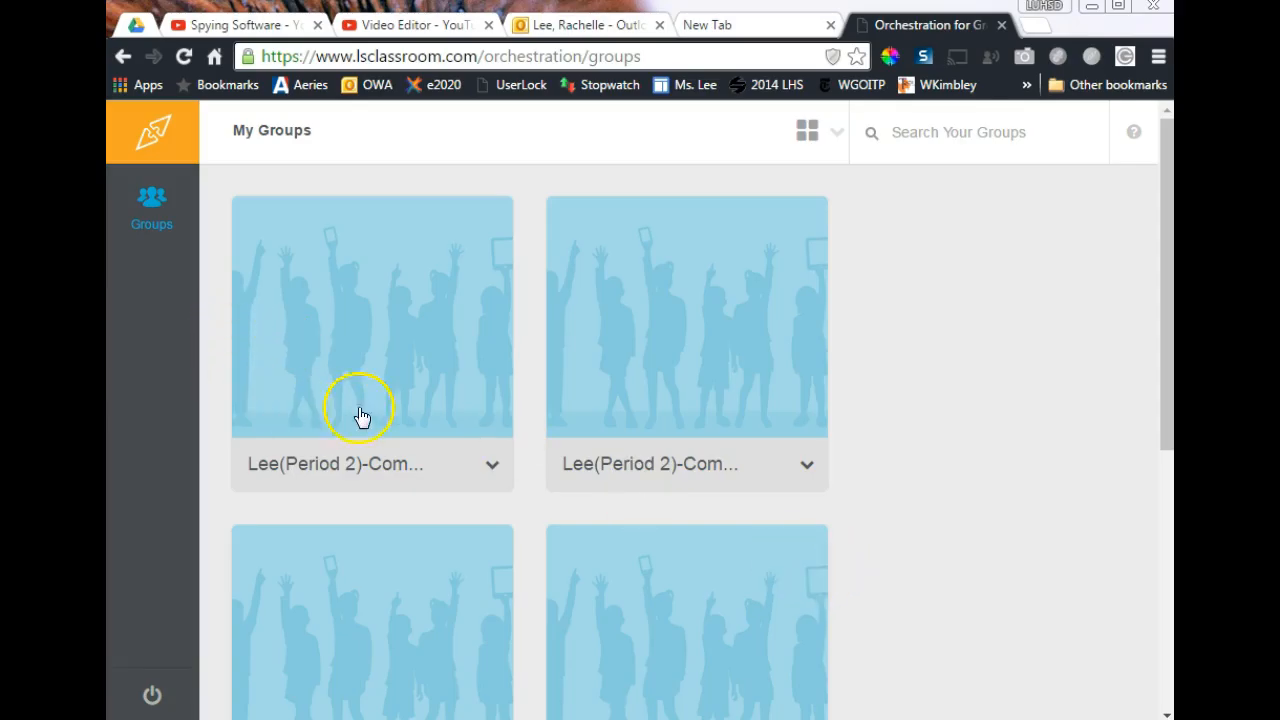
mouse_move(357, 463)
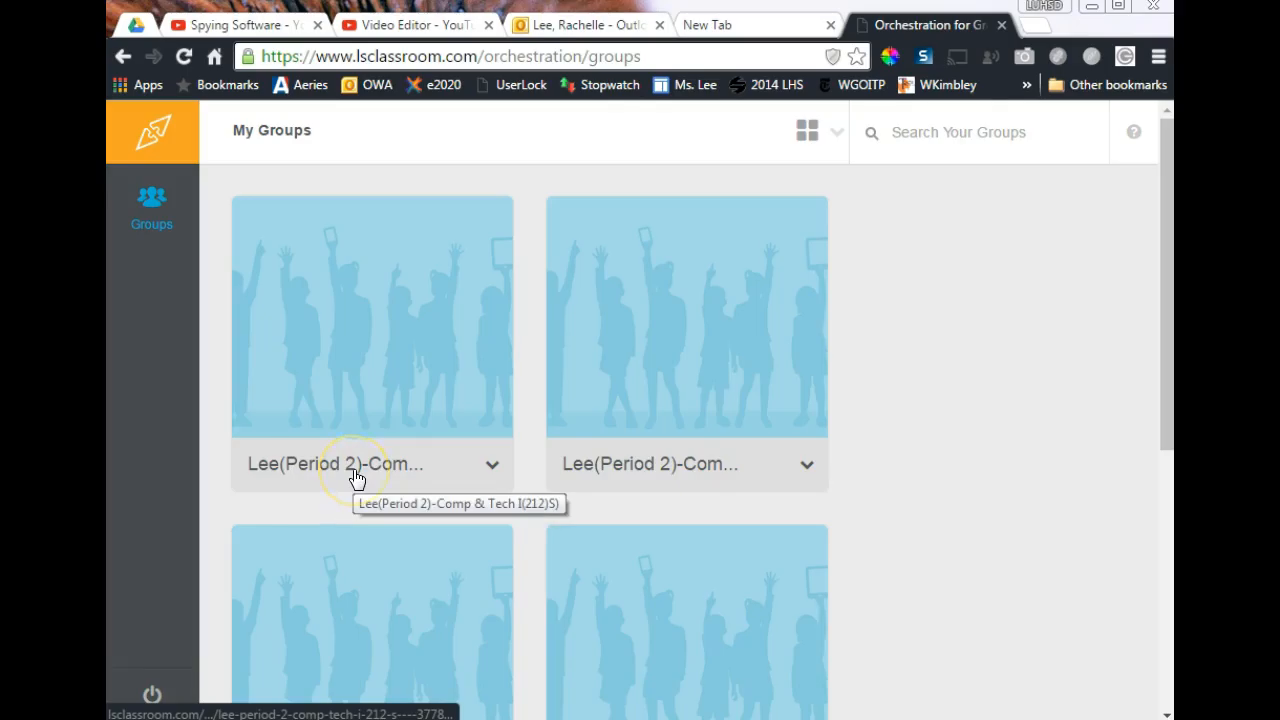
mouse_move(663, 450)
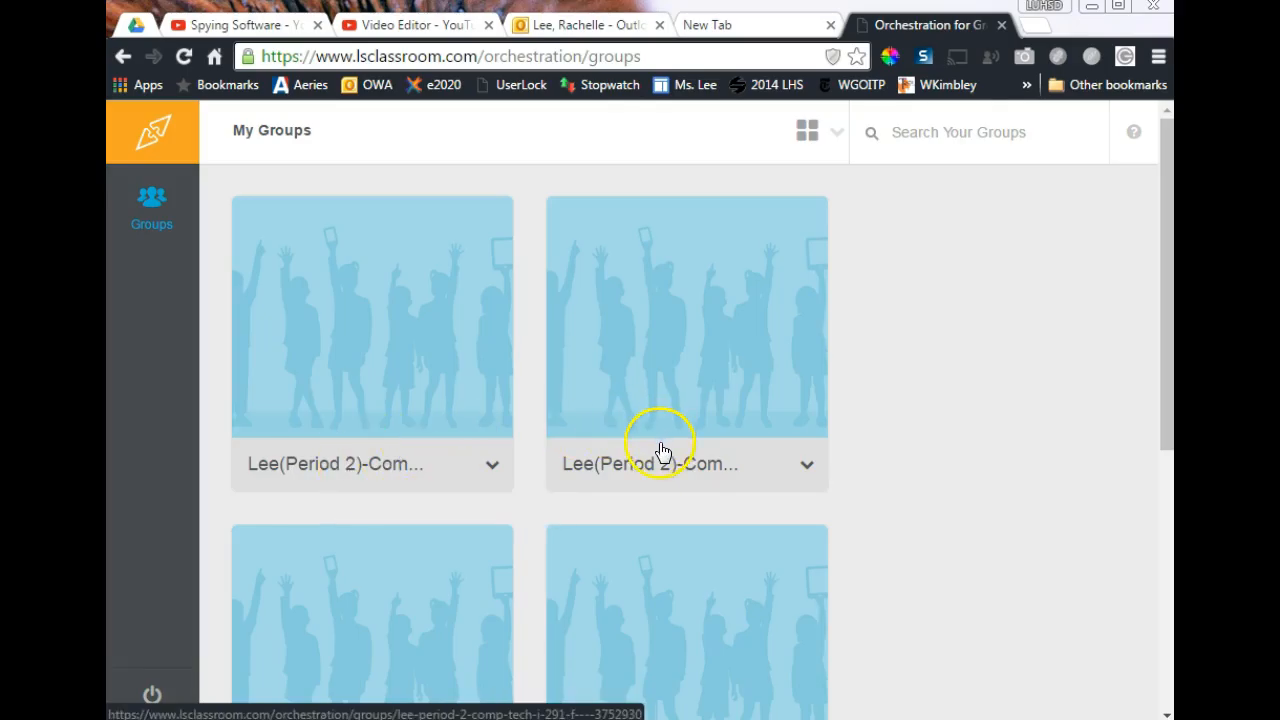
mouse_move(807, 464)
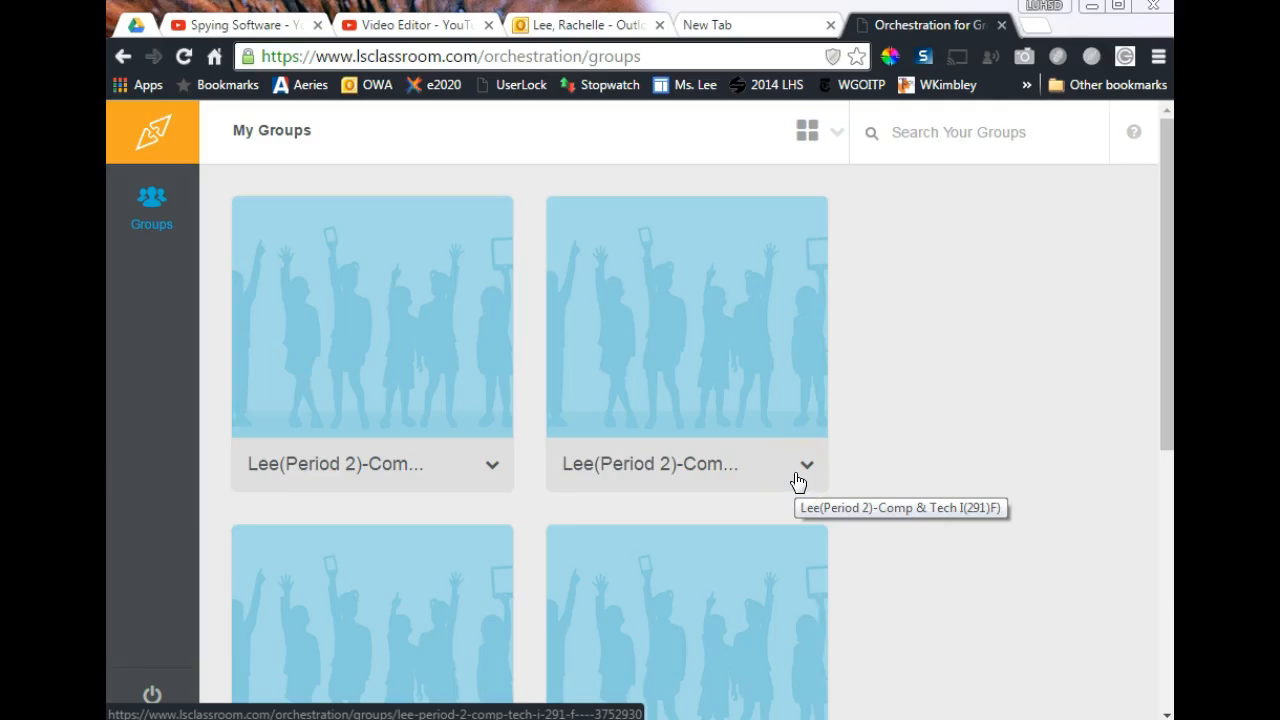
scroll("down", 3)
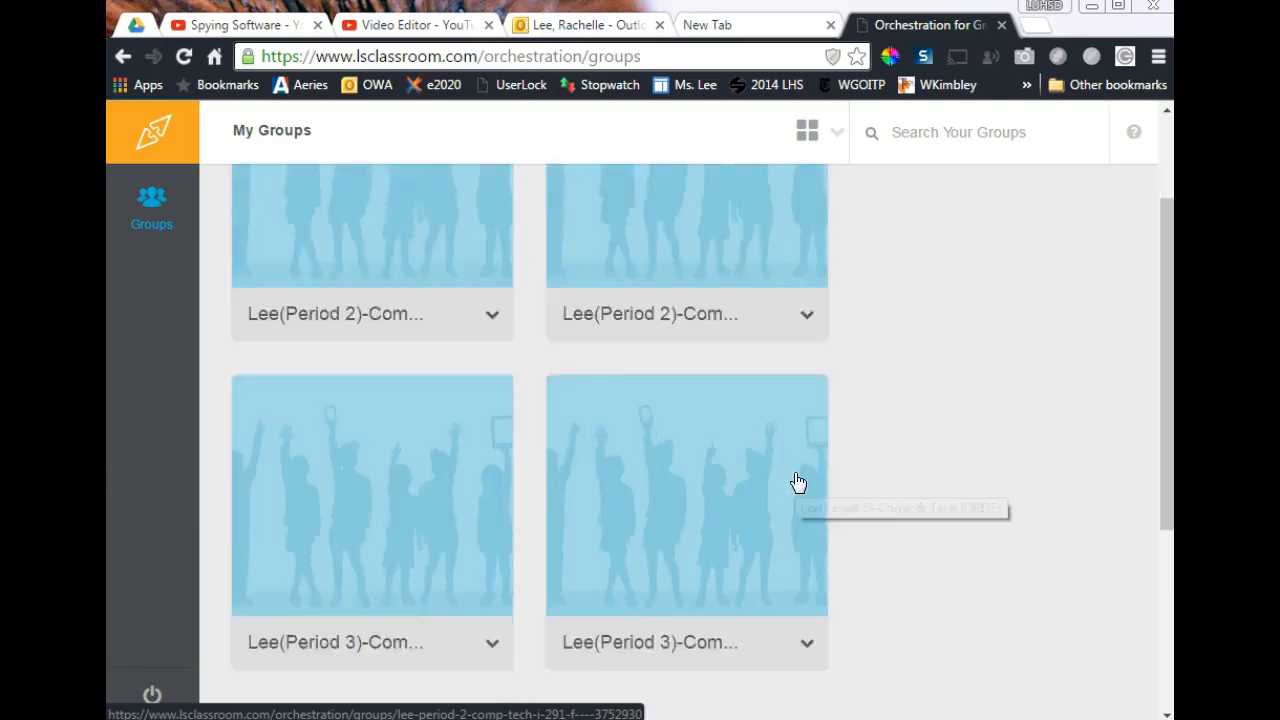
scroll("down", 3)
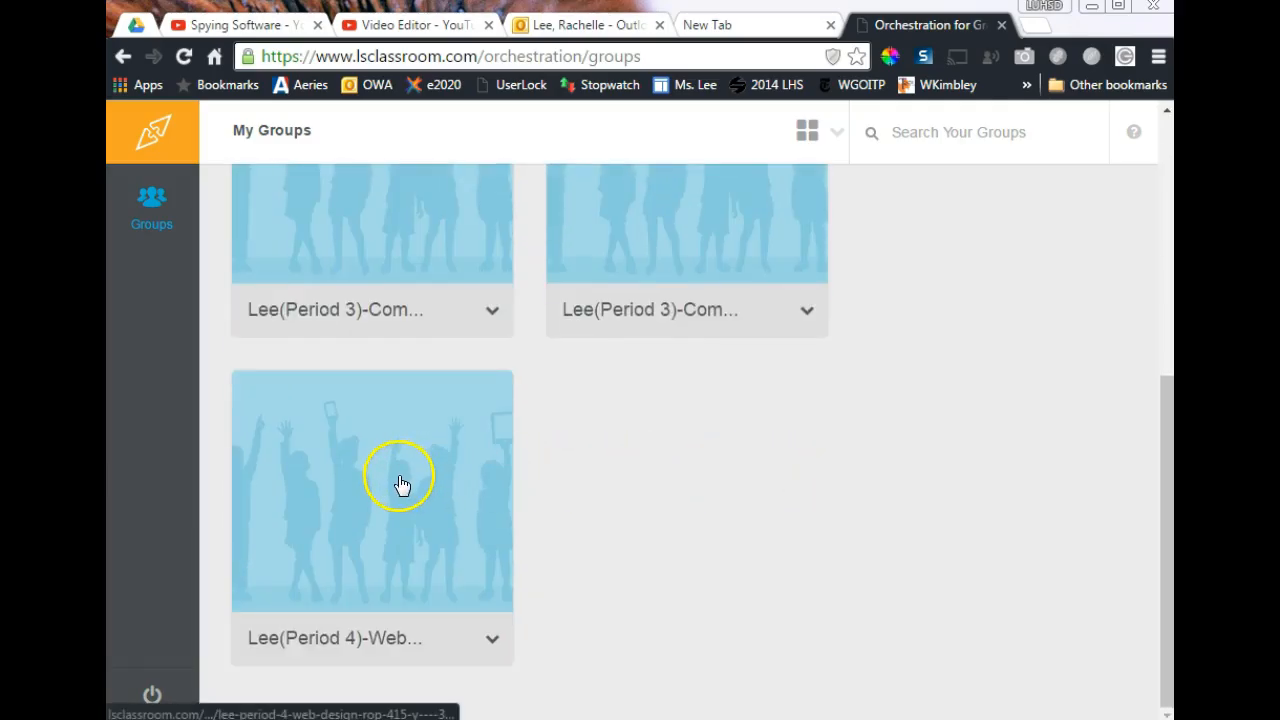
left_click(372, 490)
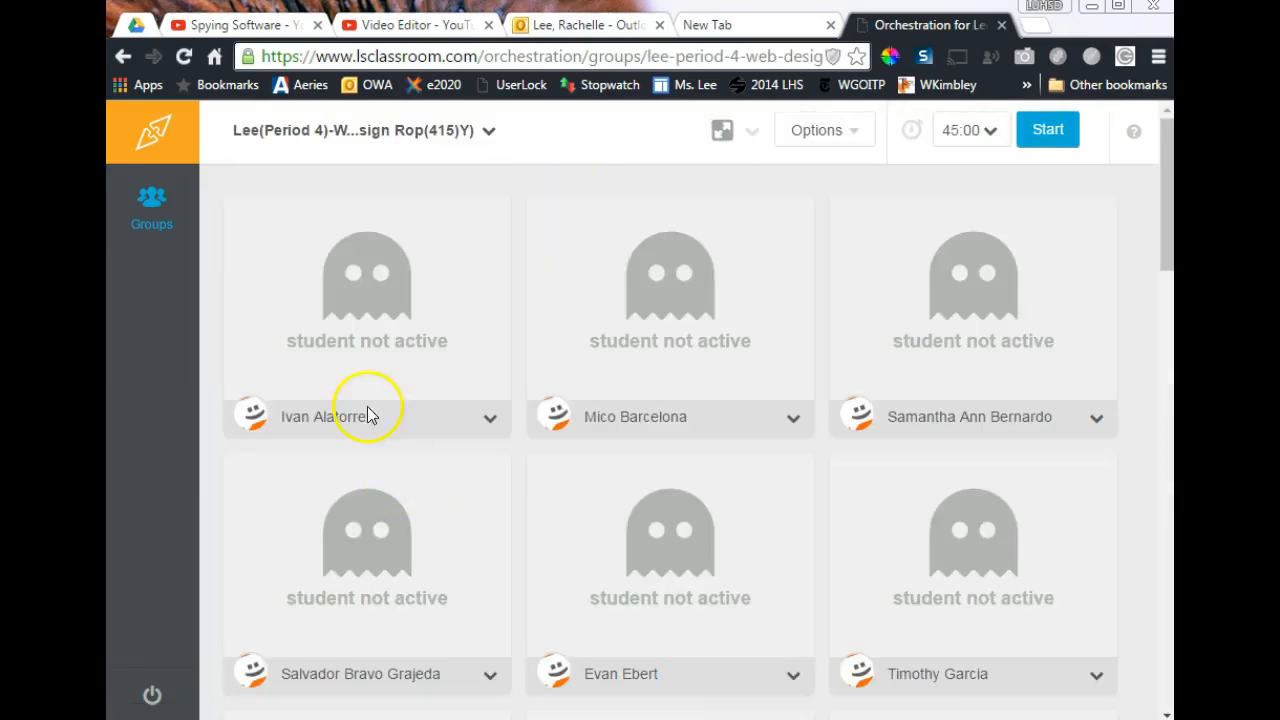
mouse_move(490, 340)
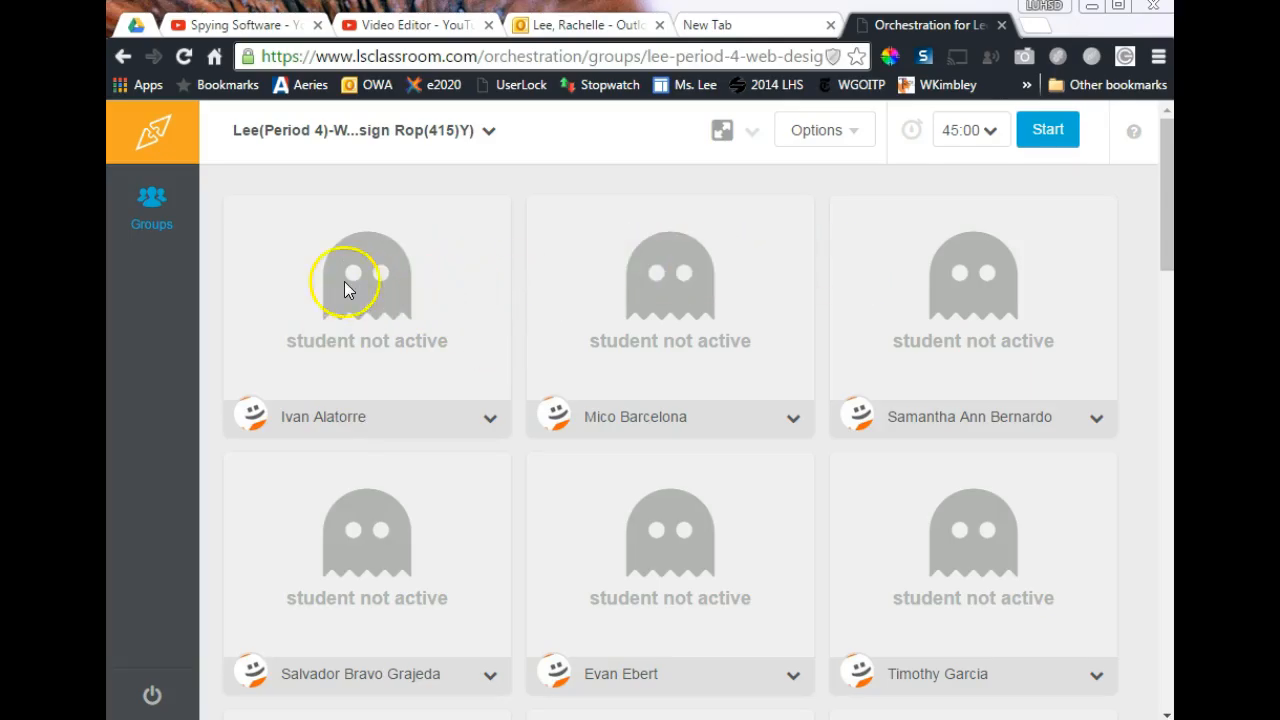
mouse_move(1032, 287)
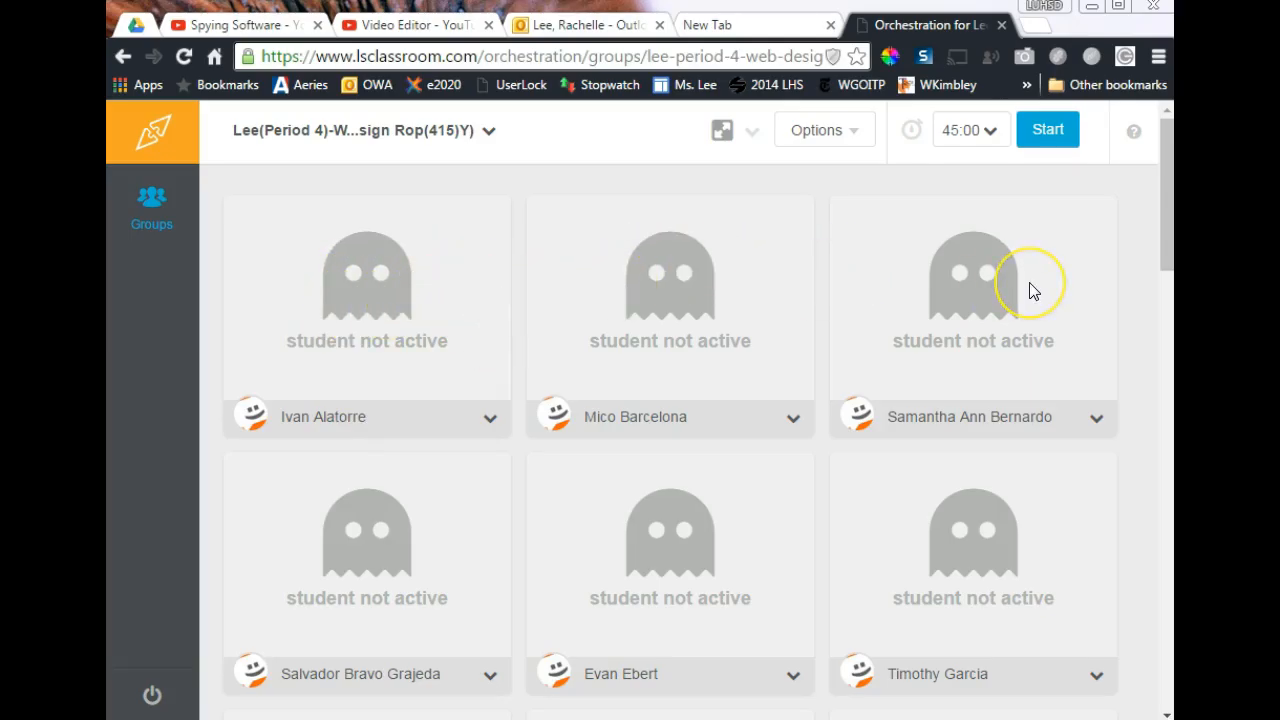
scroll("down", 3)
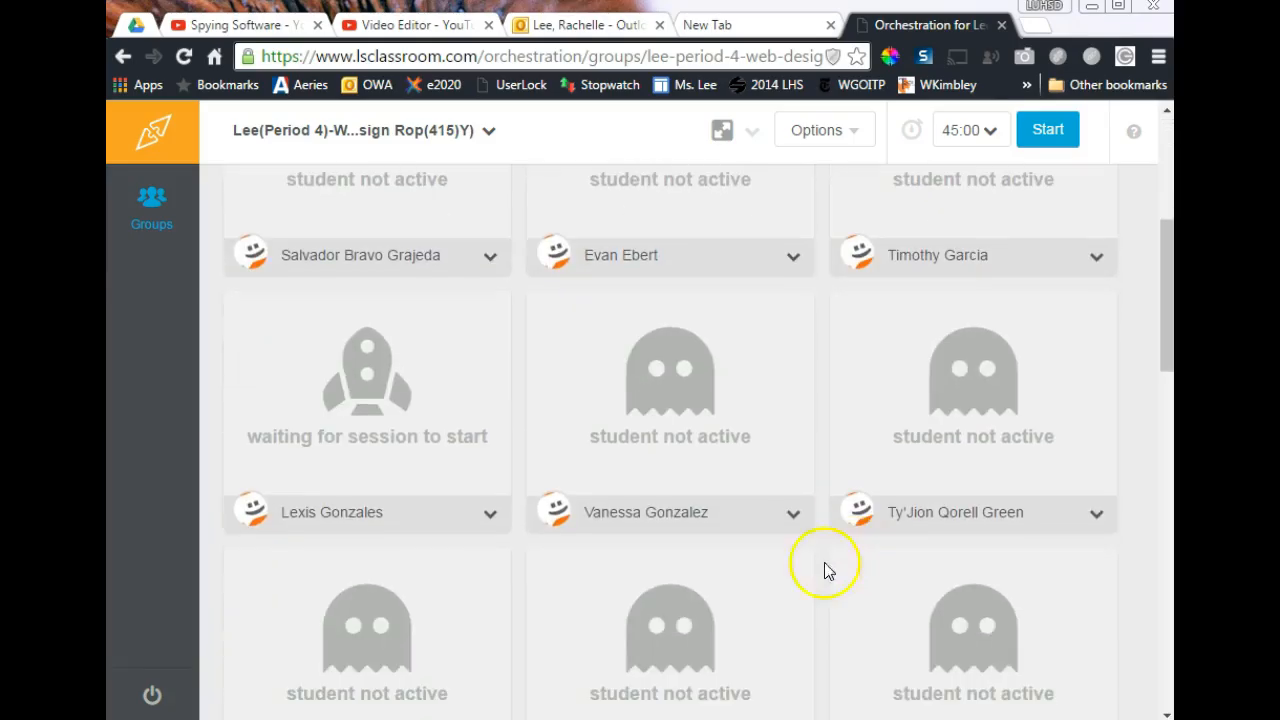
mouse_move(520, 465)
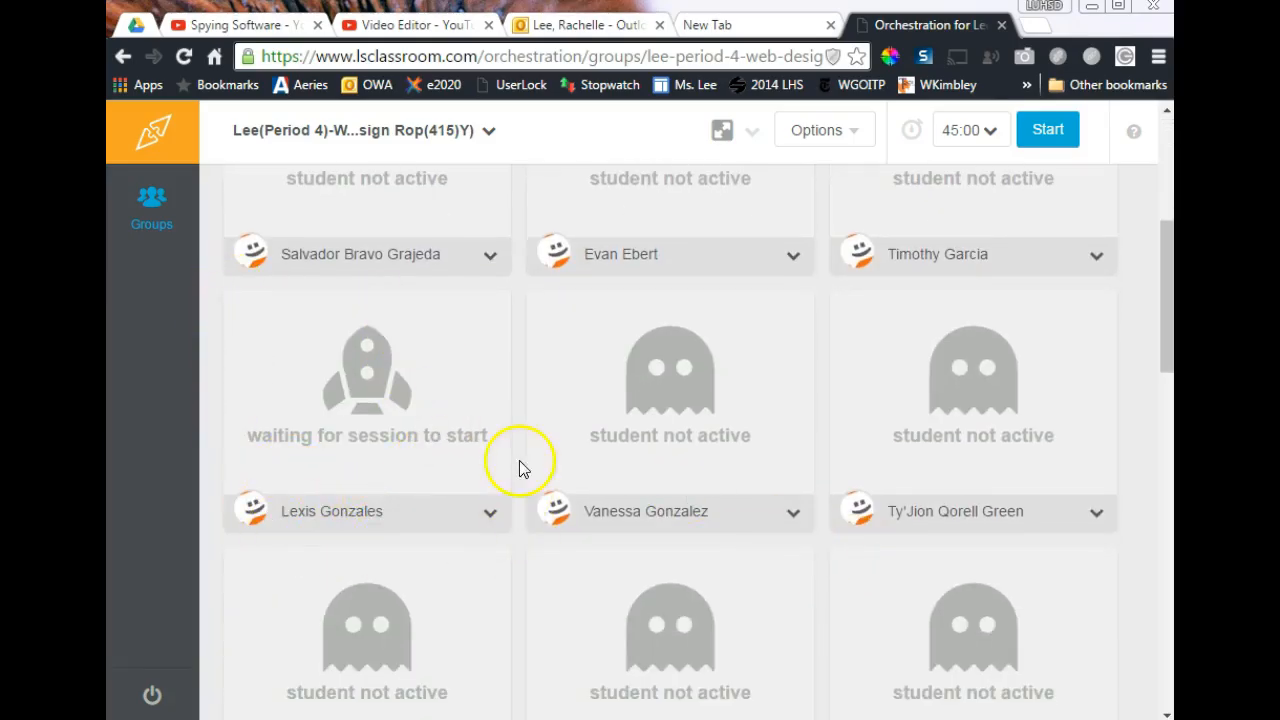
mouse_move(307, 492)
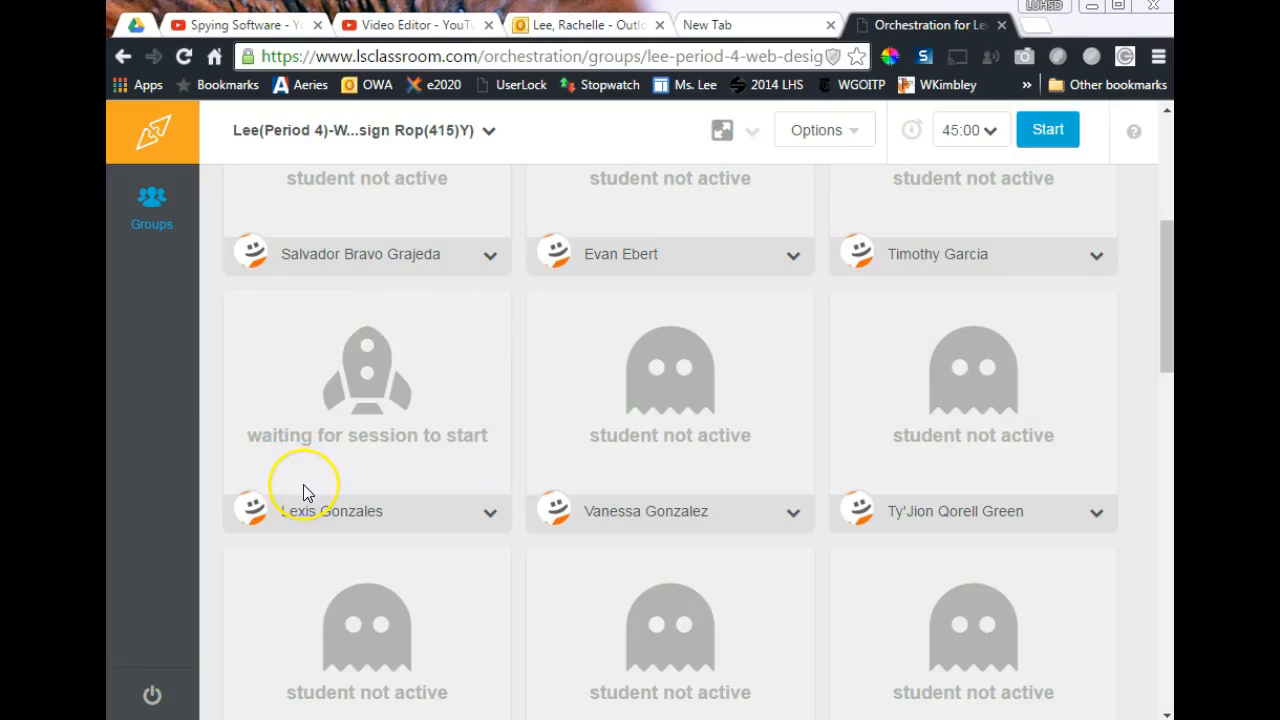
scroll("down", 3)
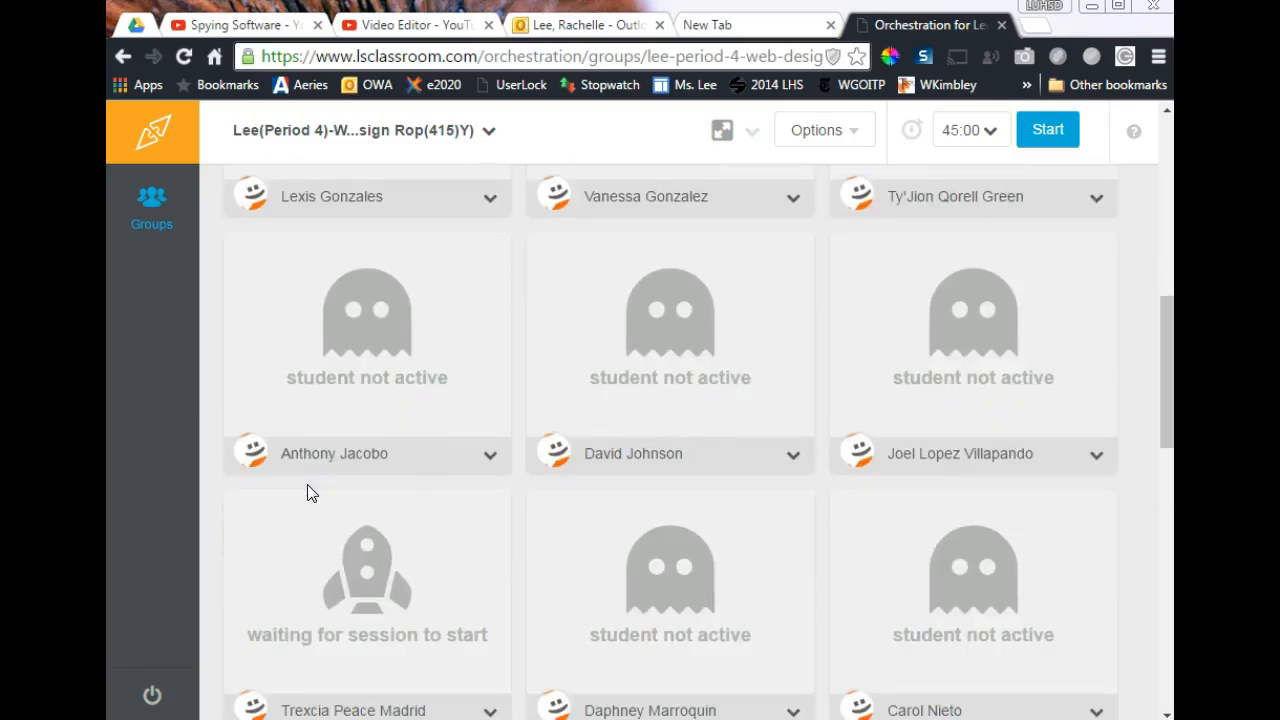
scroll("down", 3)
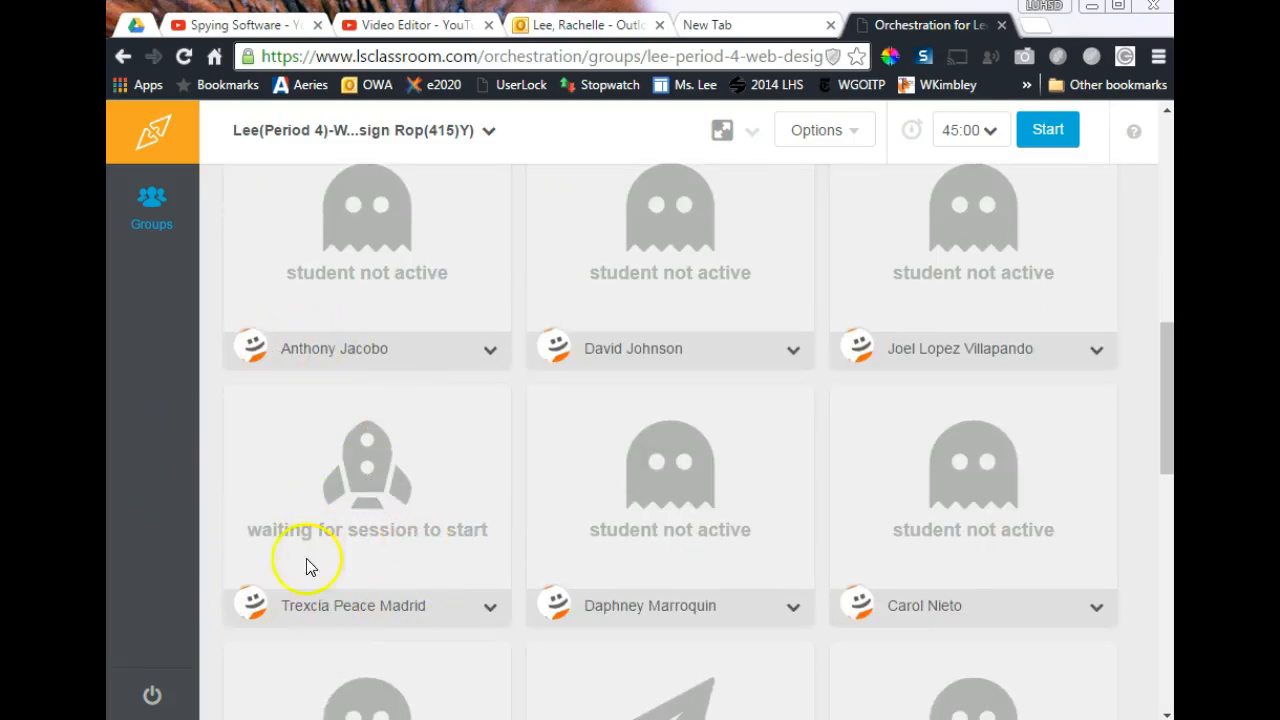
mouse_move(478, 611)
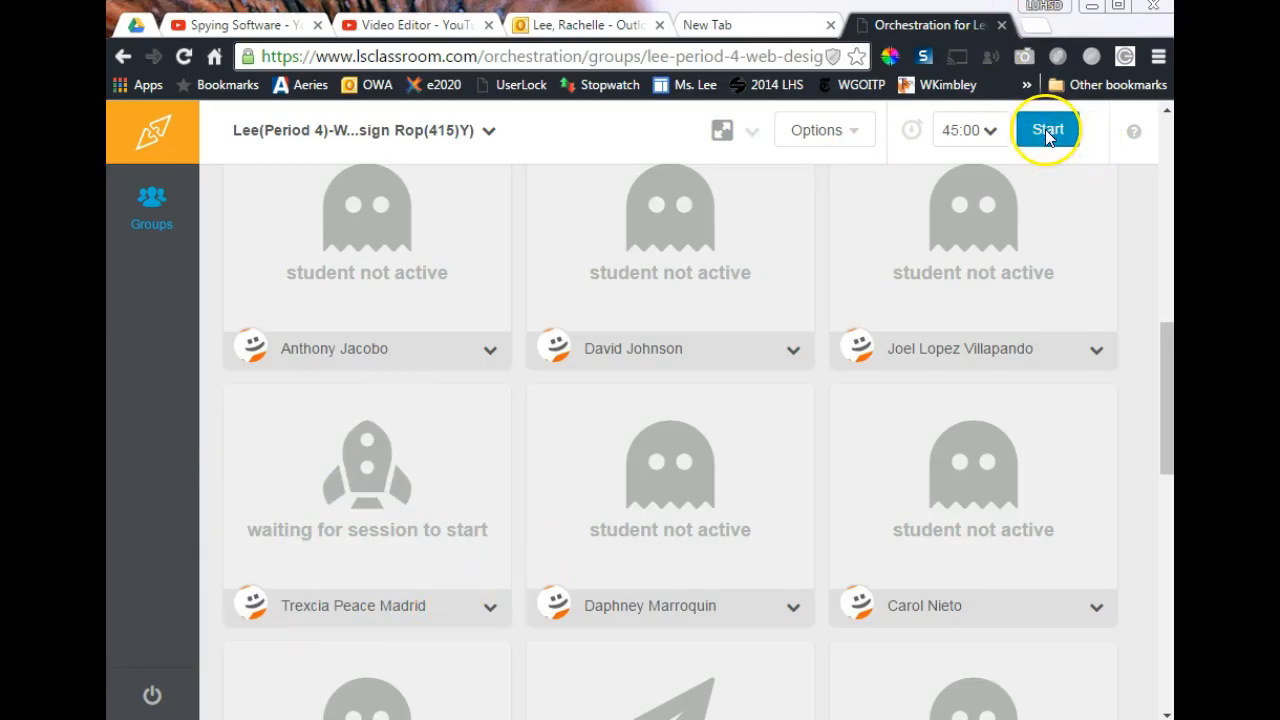
- Start the 45-minute Period 4 session and zoom into a student's live screen
left_click(1047, 130)
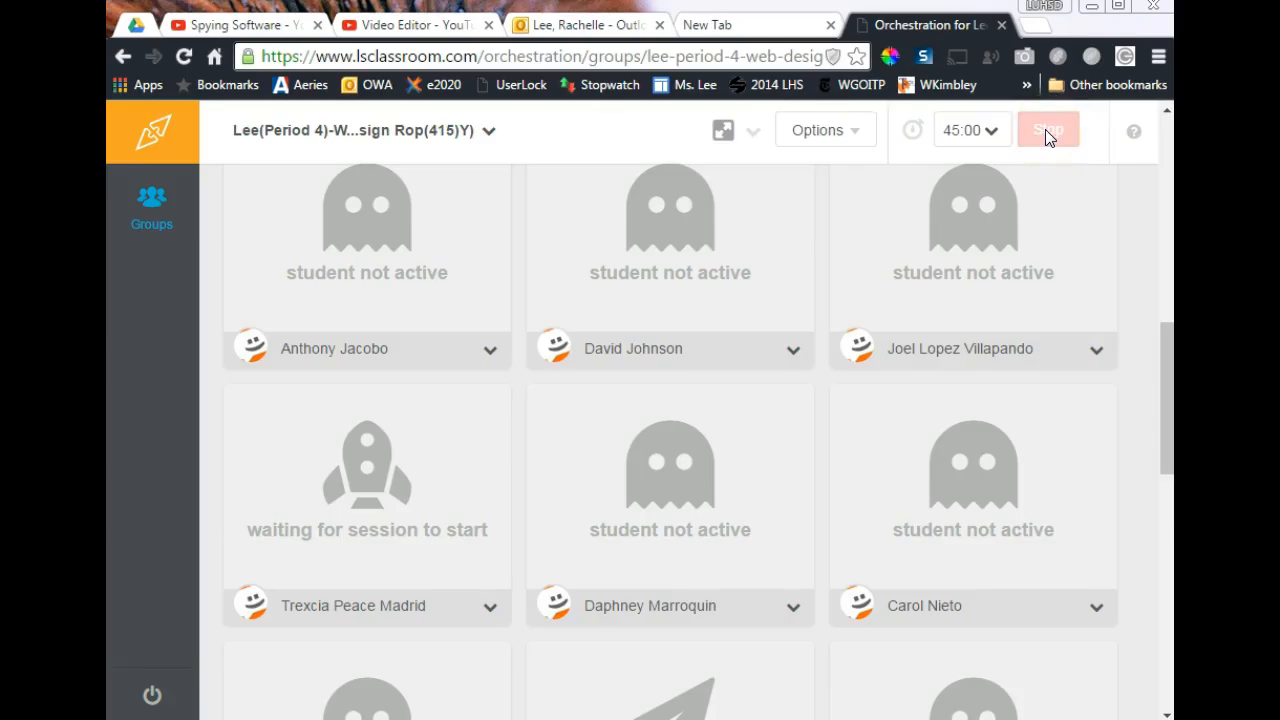
left_click(1048, 130)
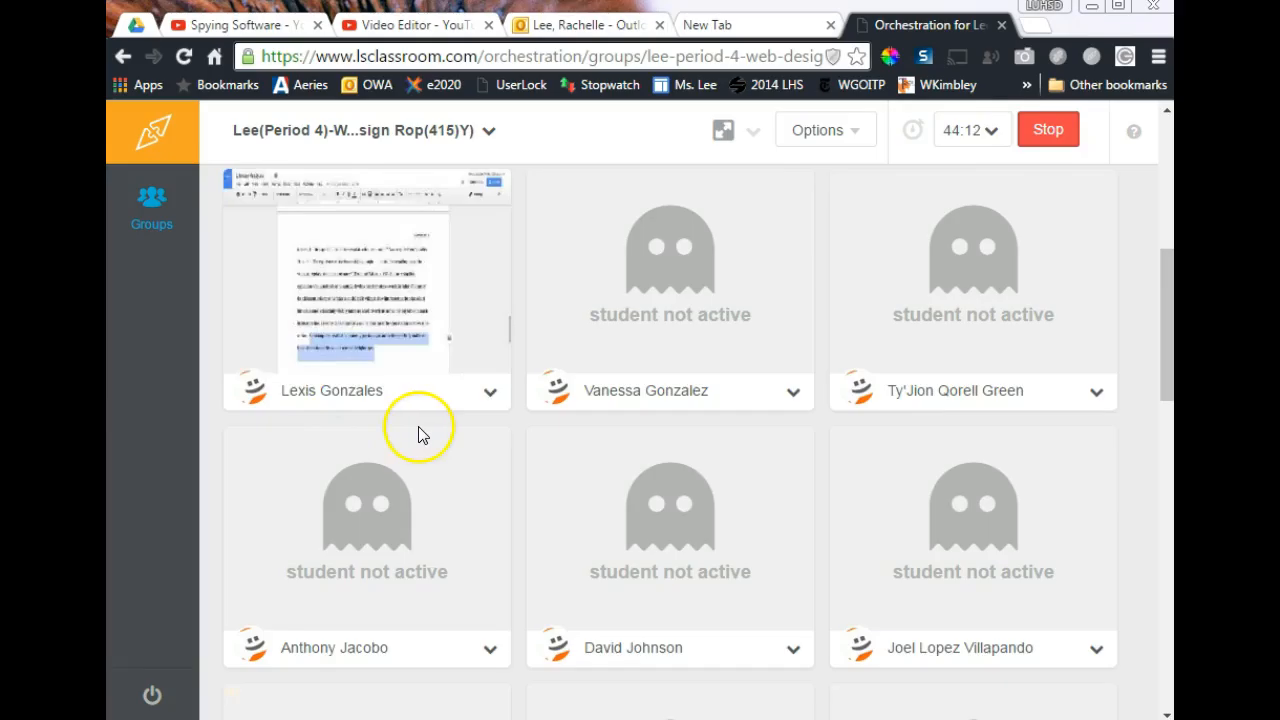
scroll("down", 3)
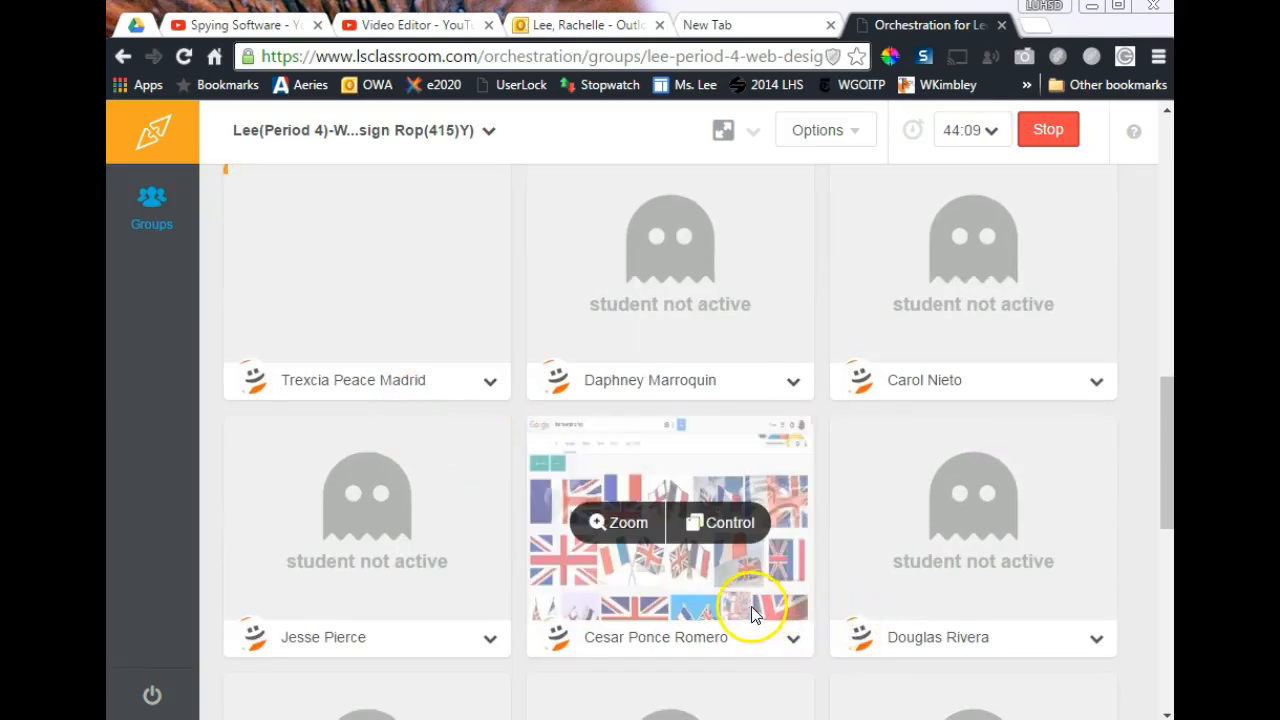
mouse_move(580, 590)
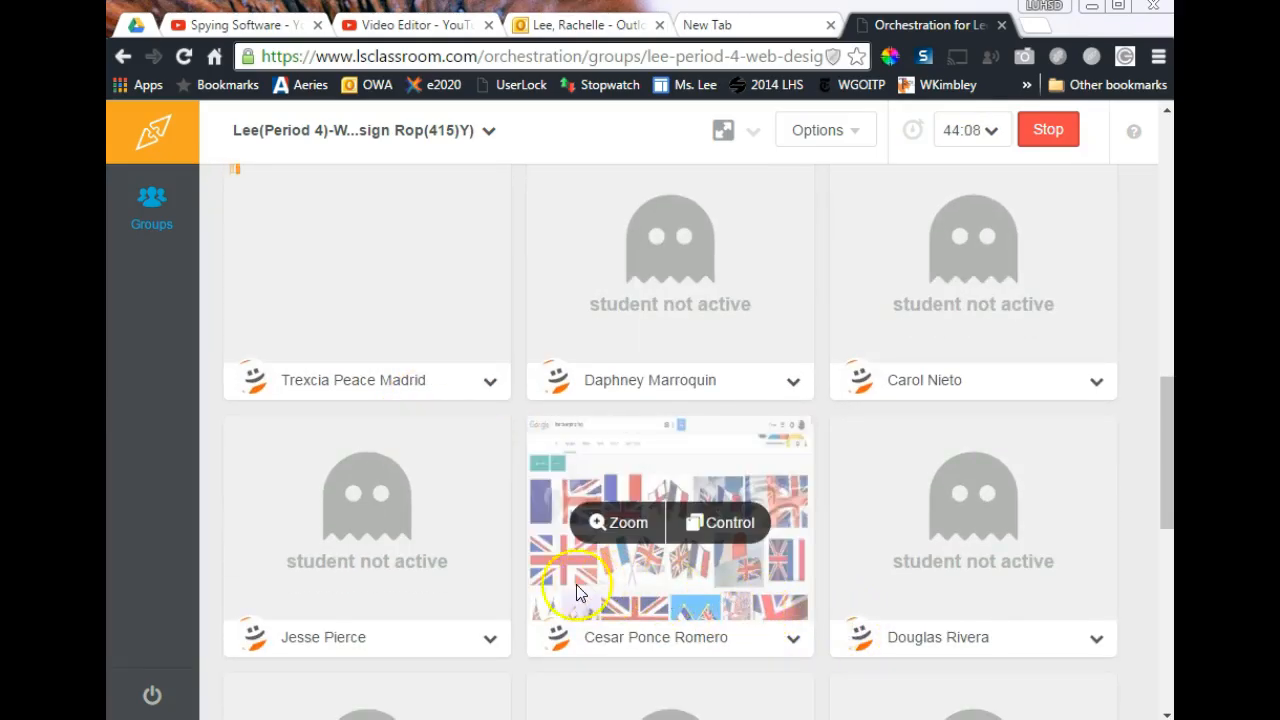
mouse_move(480, 378)
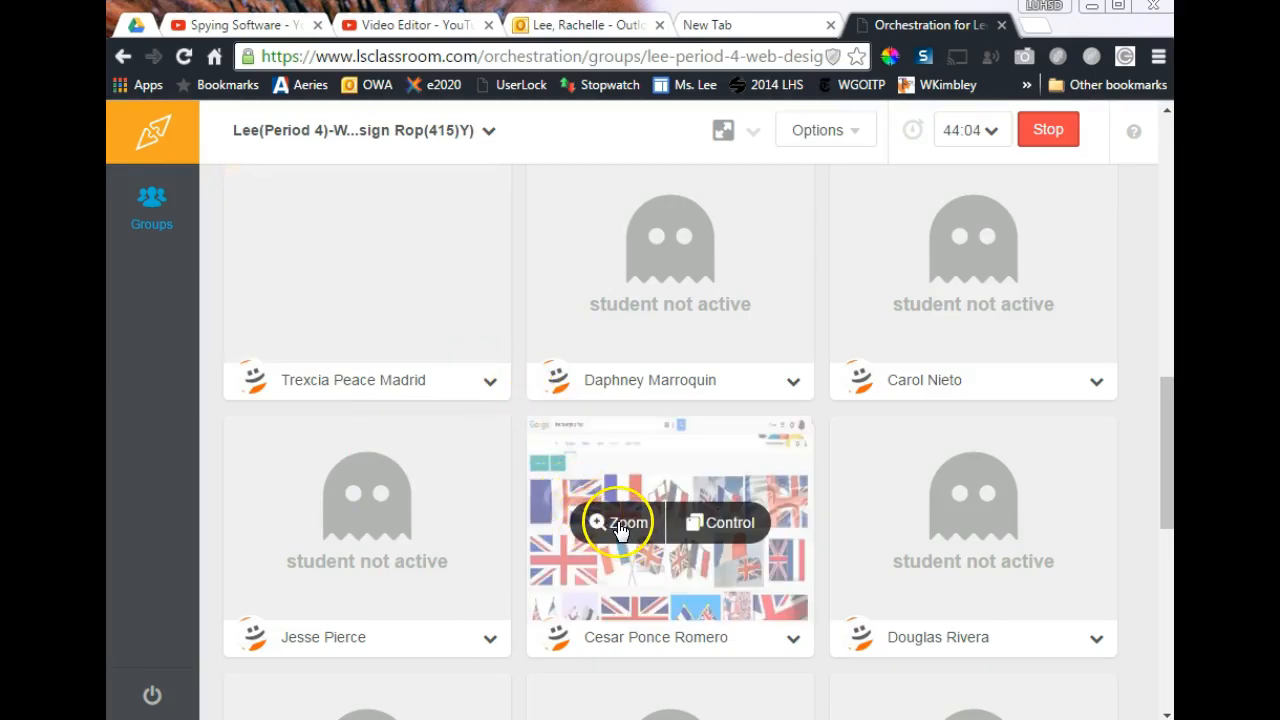
left_click(619, 522)
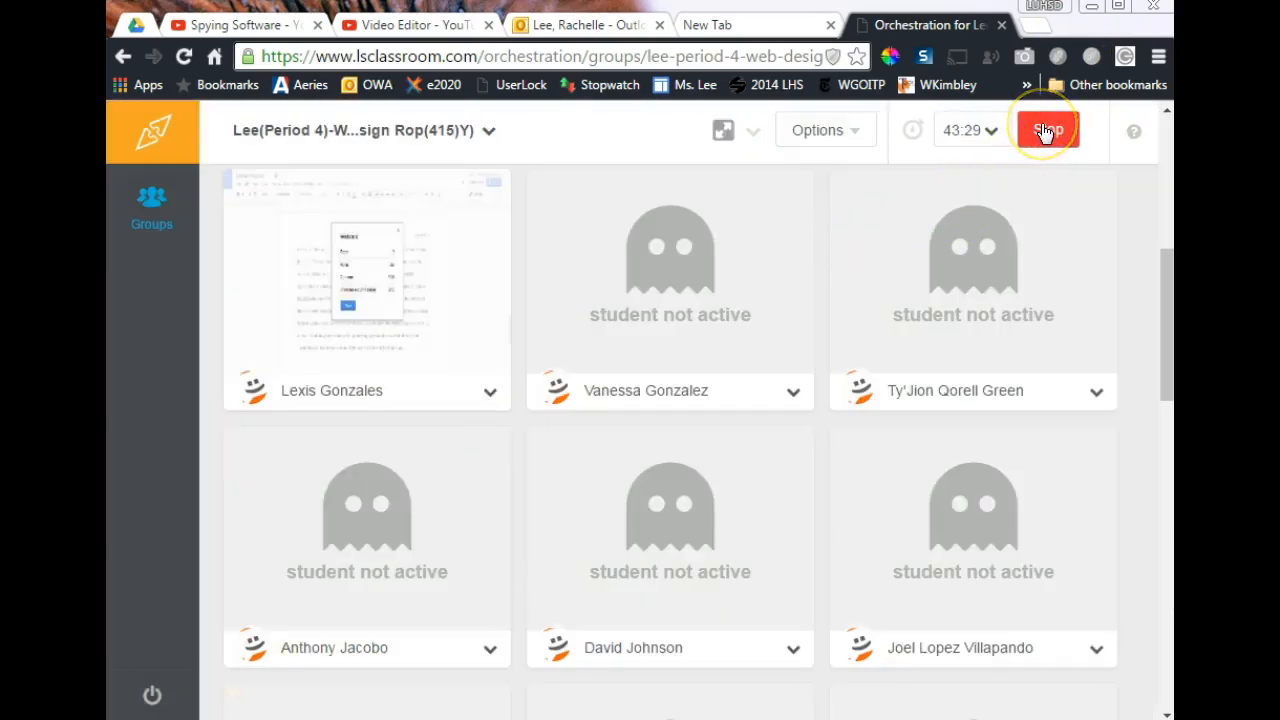
- Stop the Period 4 session so the timer returns to 45:00
left_click(1046, 130)
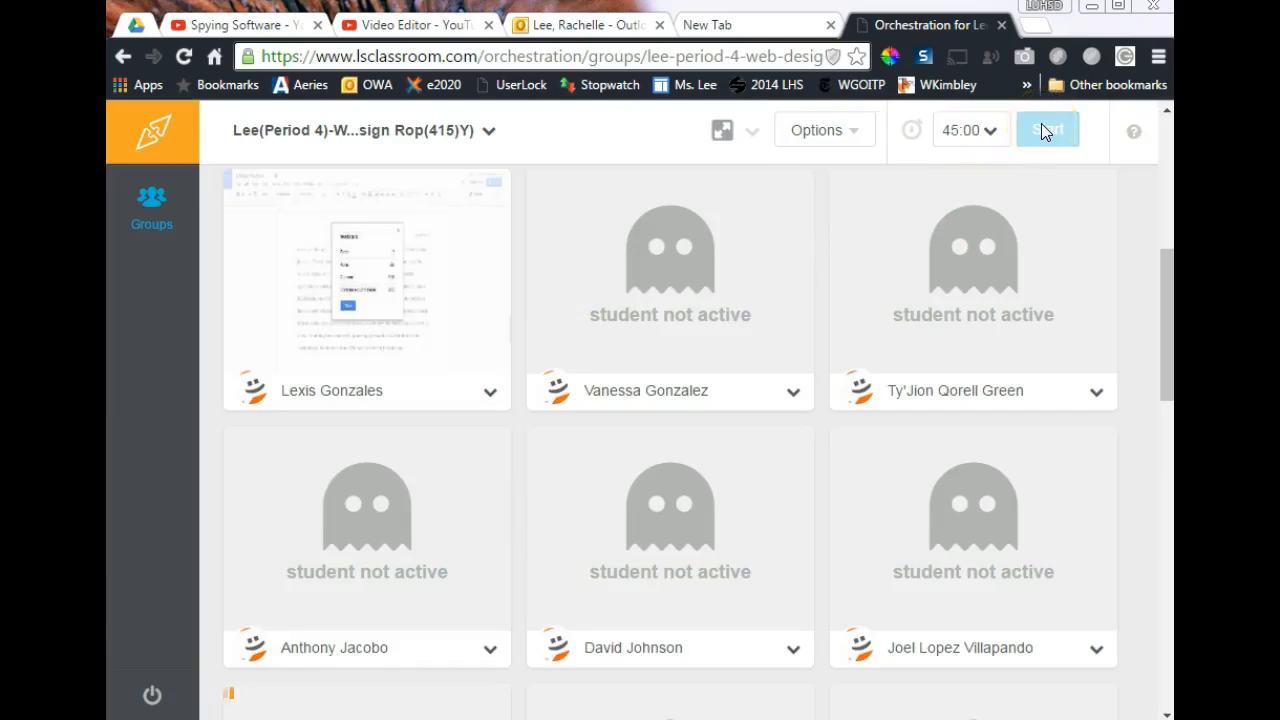
left_click(1047, 129)
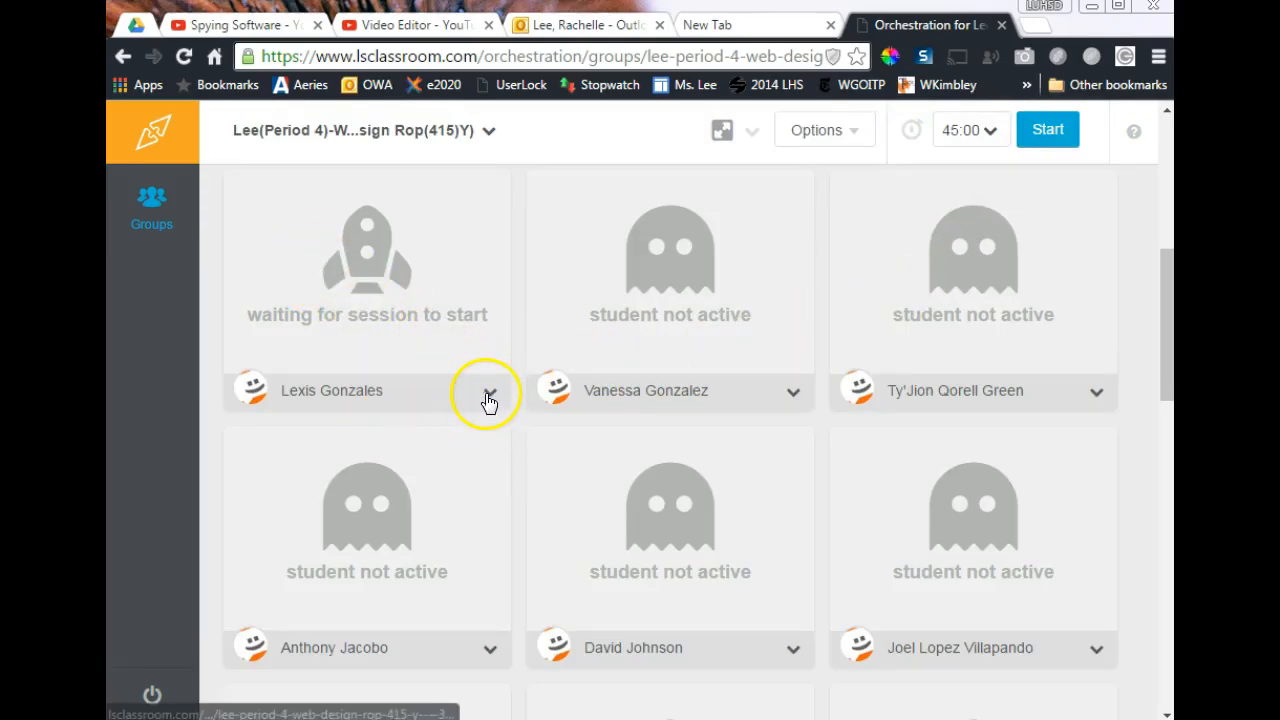
- View the first student's URL History for Tue, Apr 26, 2016, then return to My Groups
left_click(490, 390)
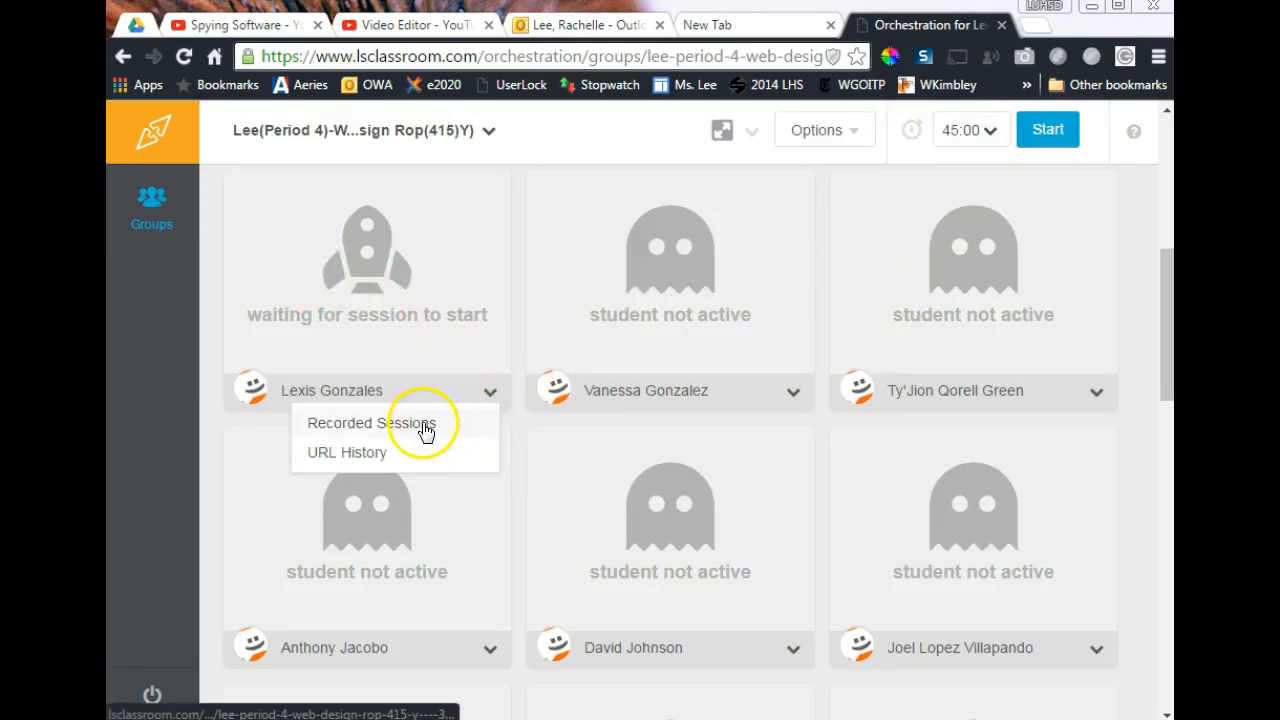
left_click(371, 423)
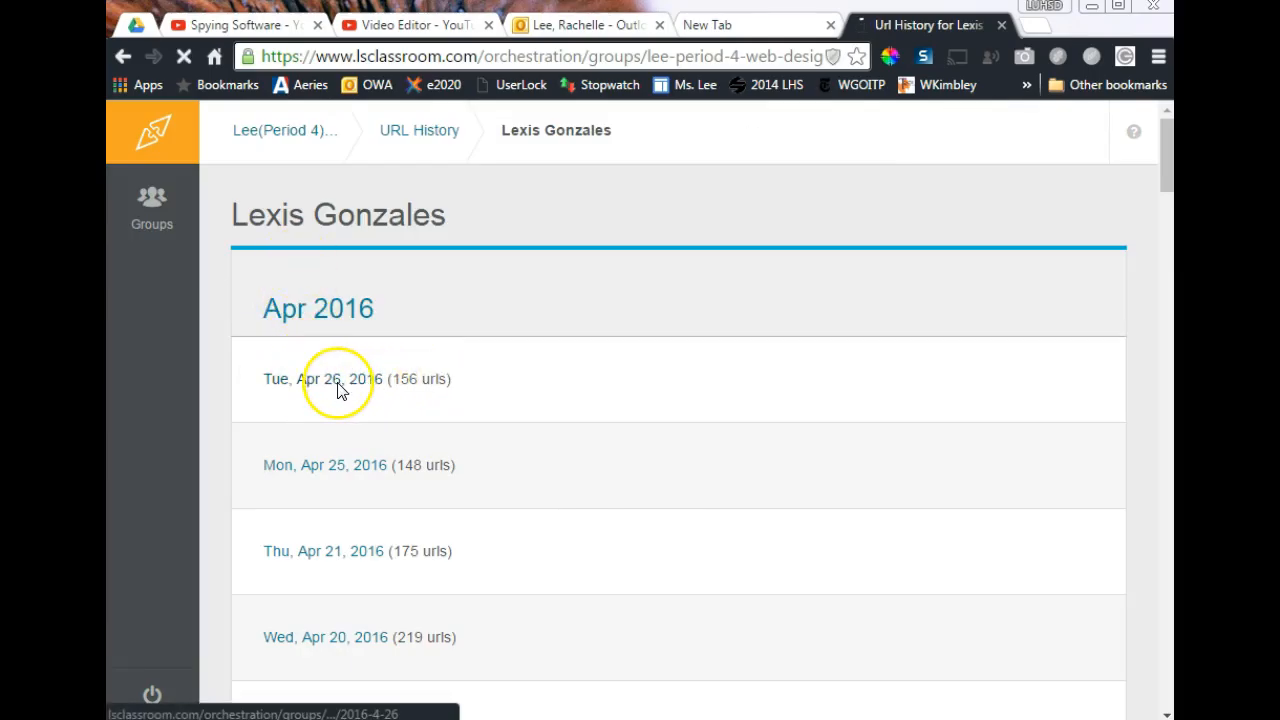
left_click(330, 379)
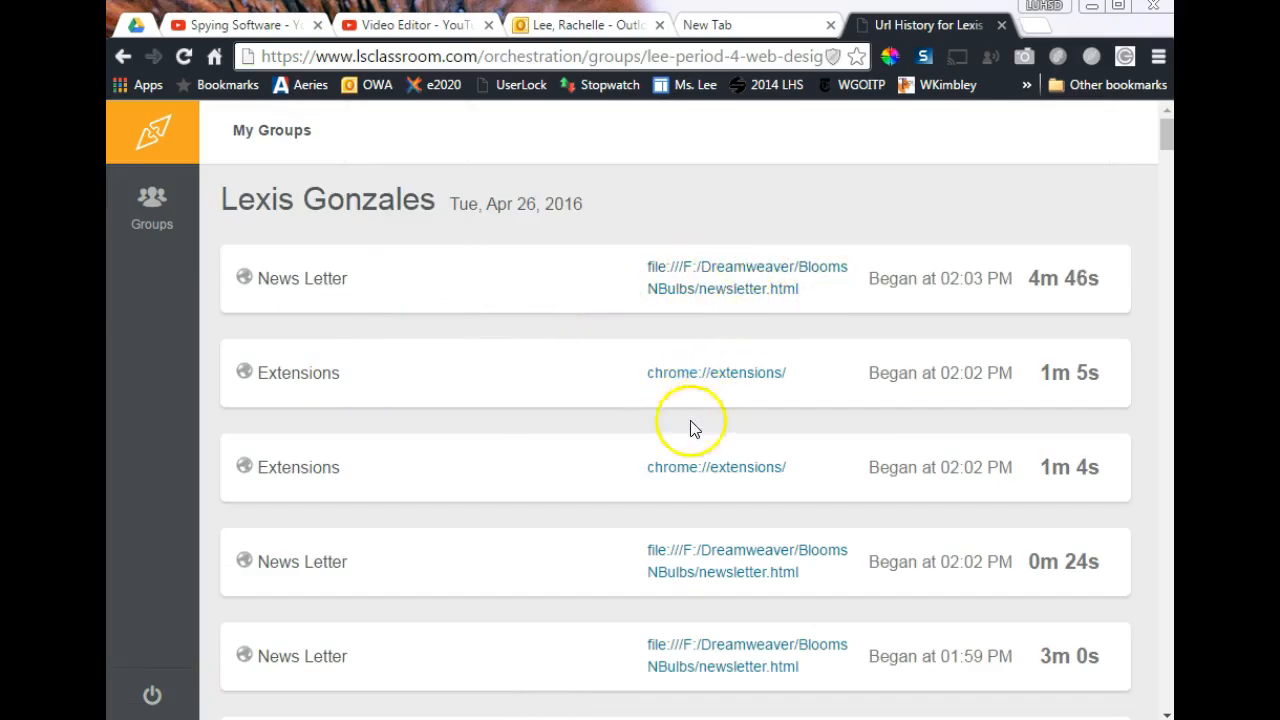
scroll("down", 3)
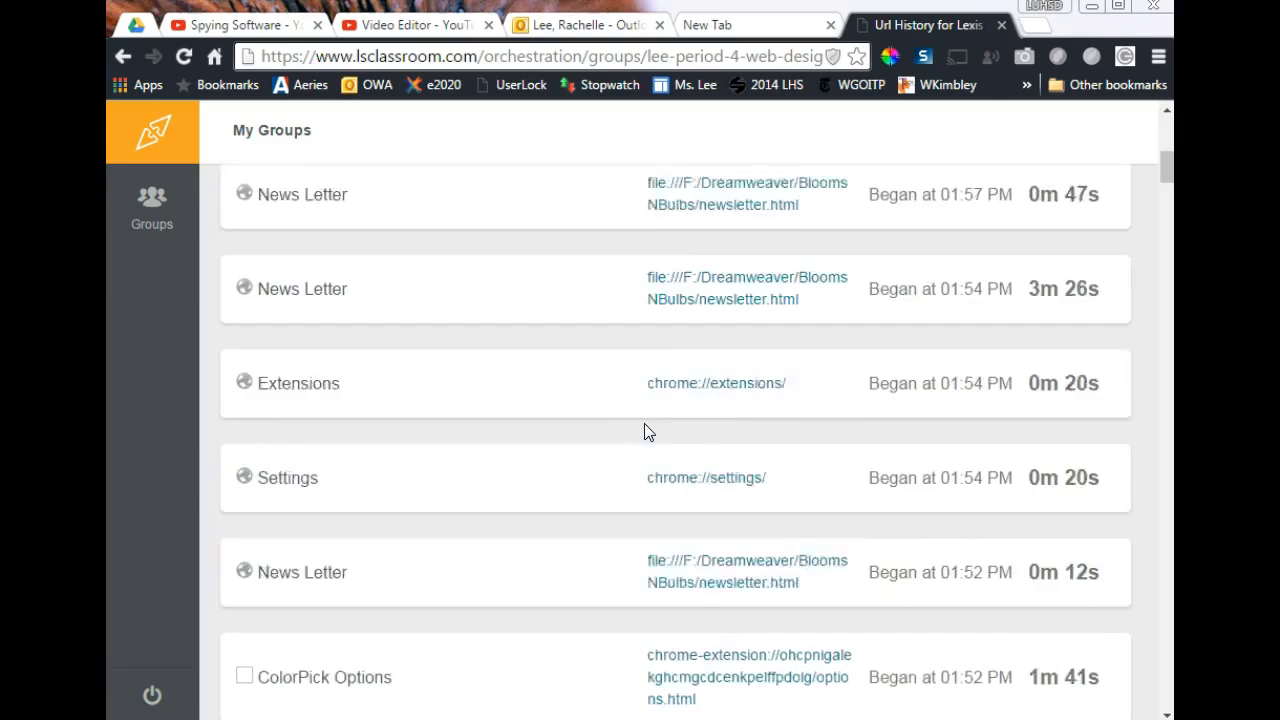
scroll("up", 3)
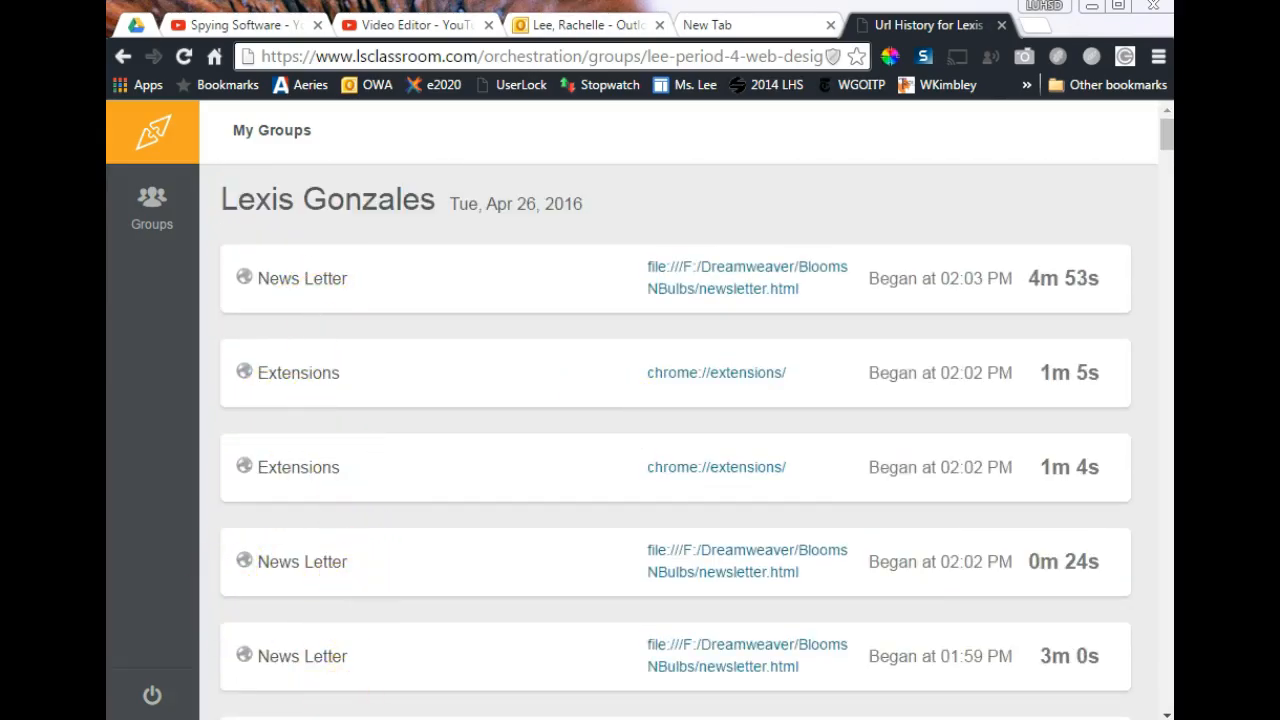
left_click(151, 205)
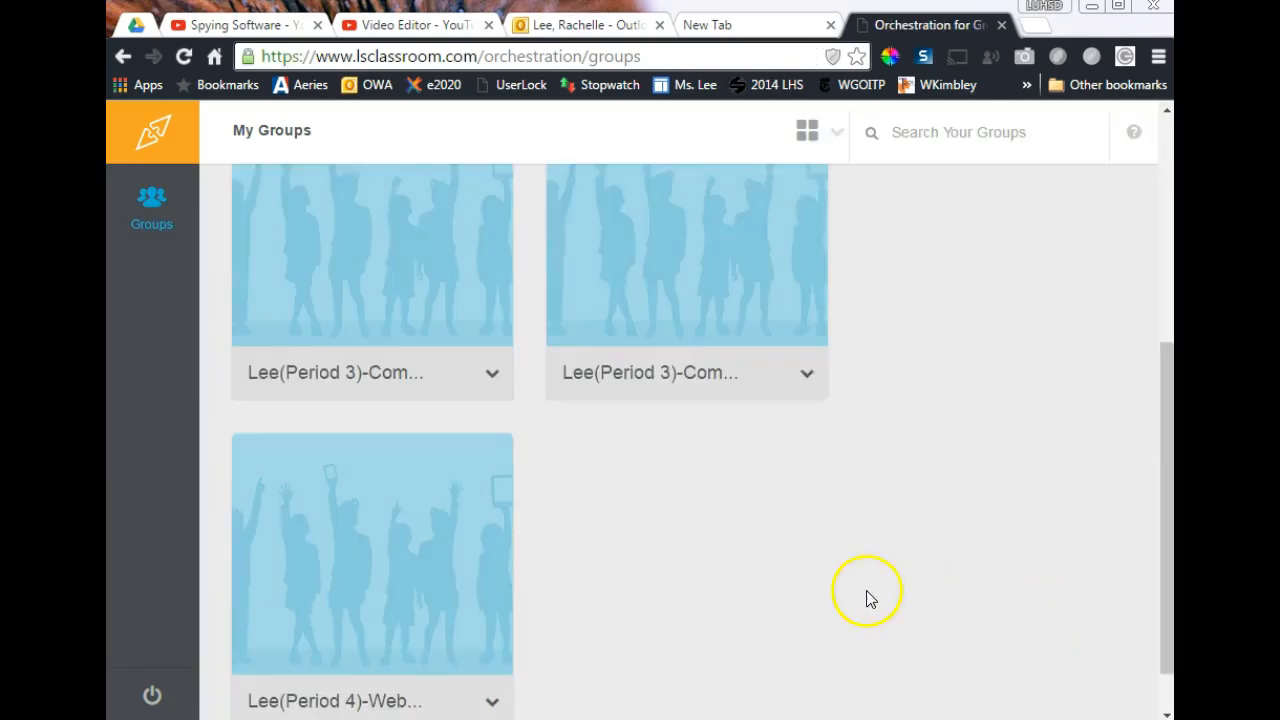
- Open the Period 4 group and show its Options list with Send Link and Lock Devices
left_click(371, 554)
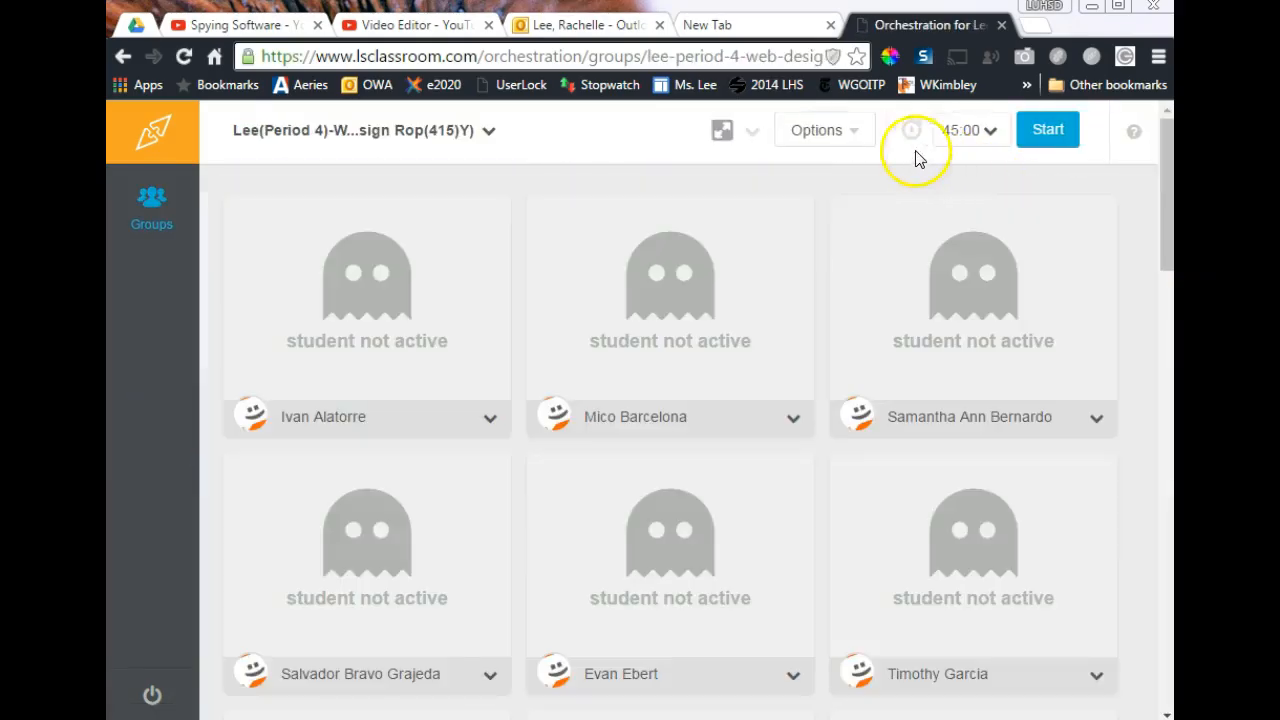
left_click(816, 129)
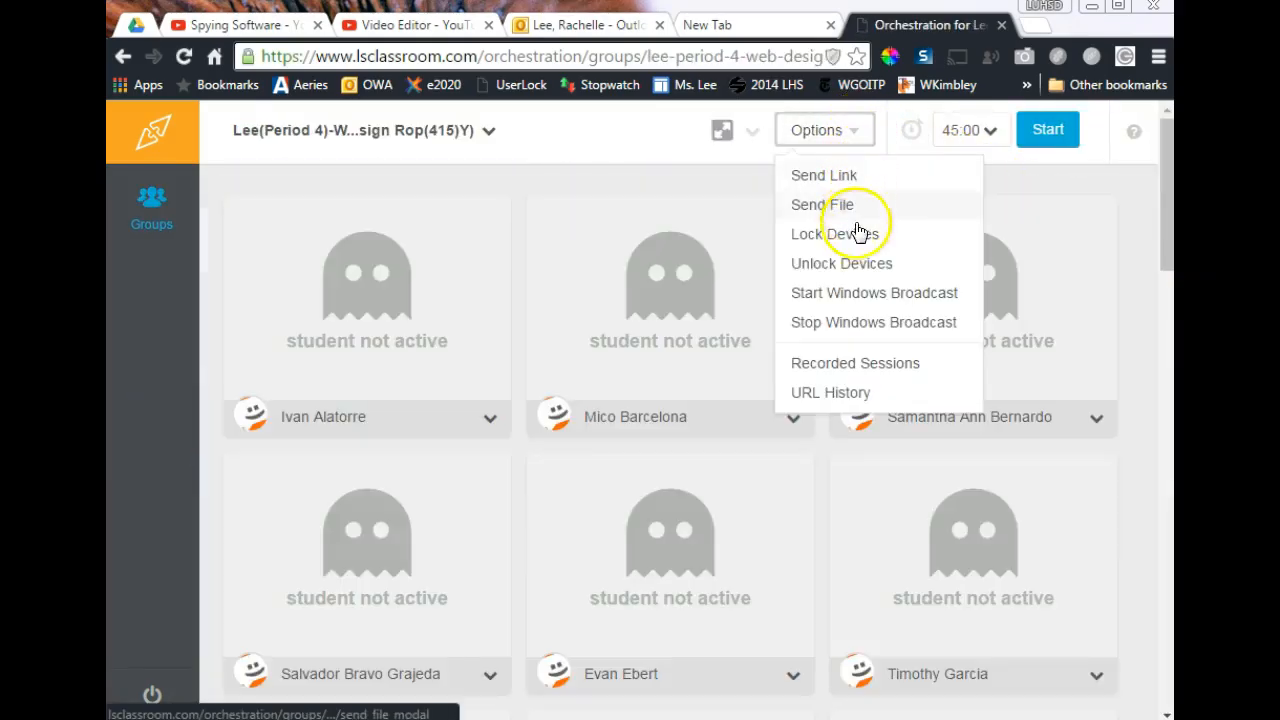
mouse_move(822, 335)
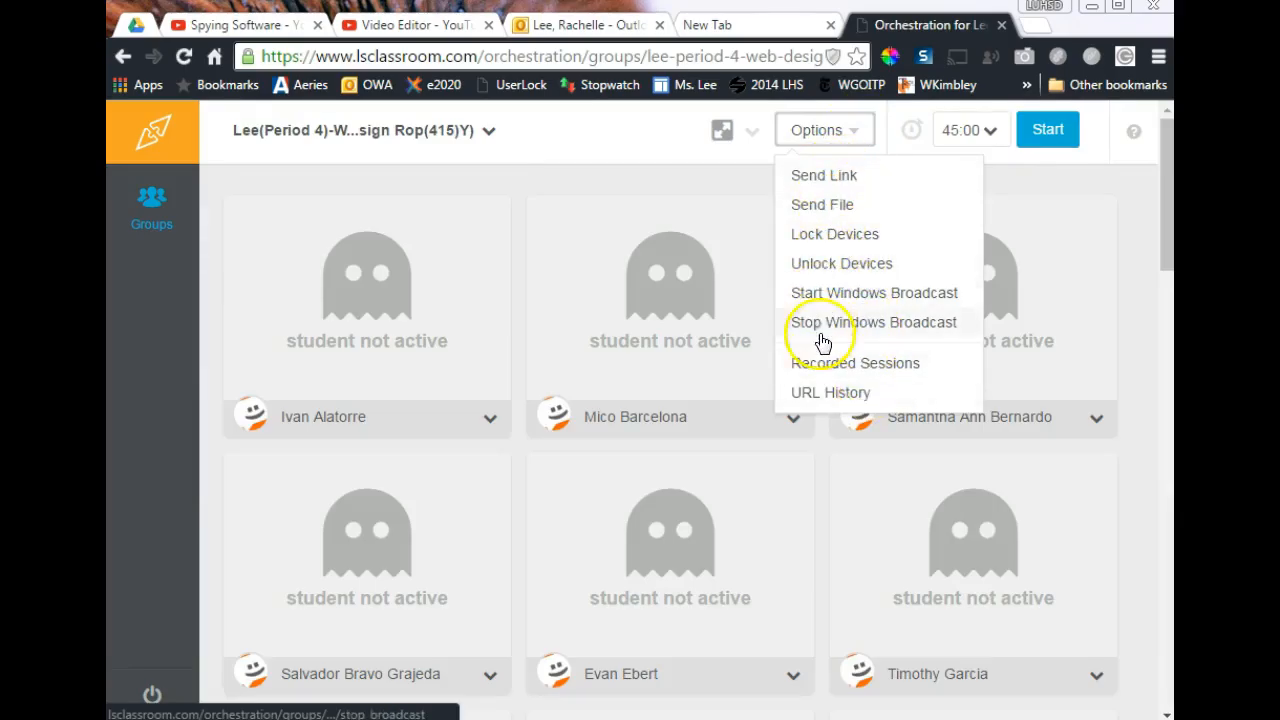
mouse_move(824, 175)
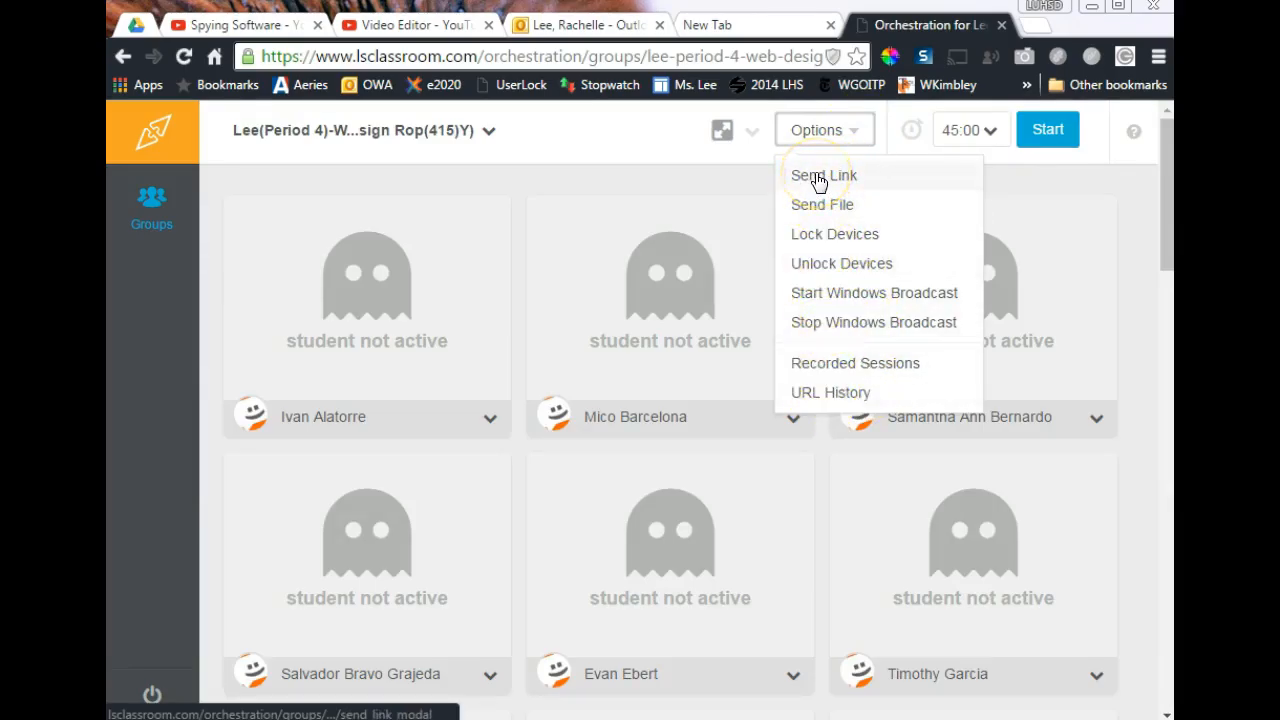